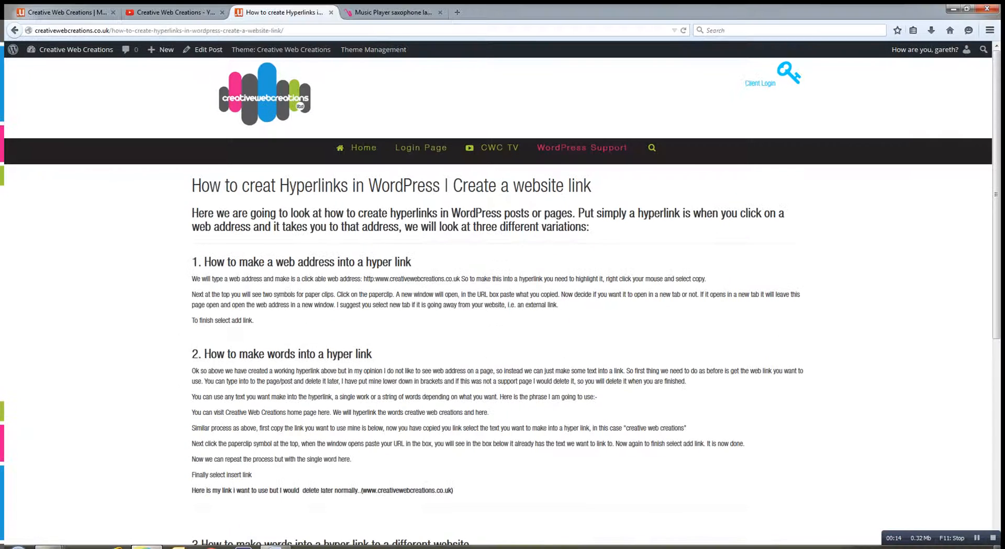
Open the hyperlinks tutorial post in the editor from its live view.
scroll(down, 3)
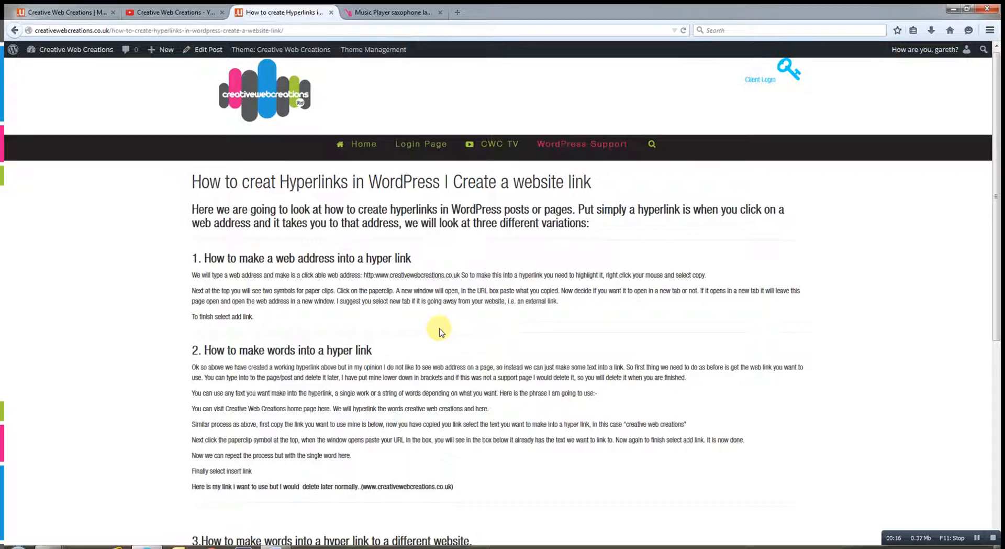
scroll(down, 3)
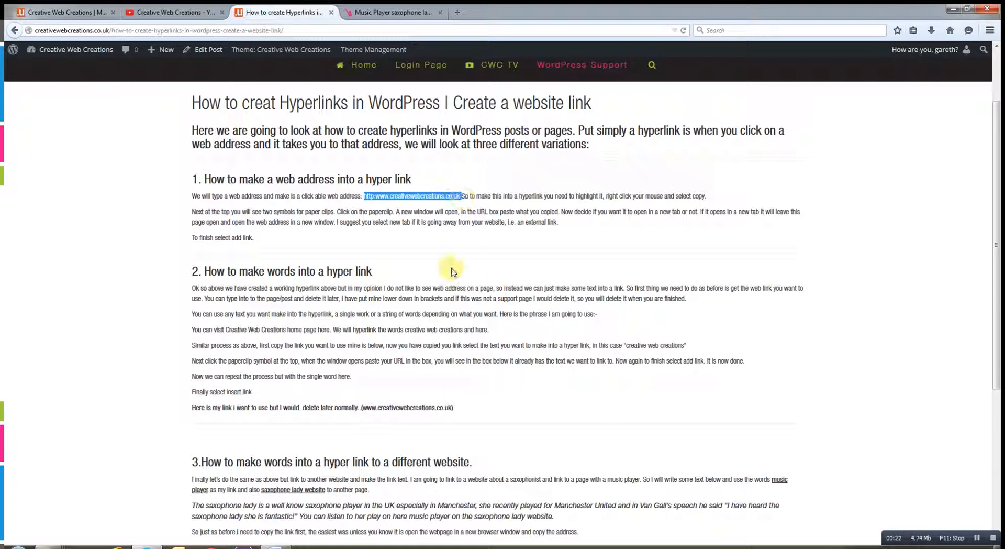
triple_click(448, 196)
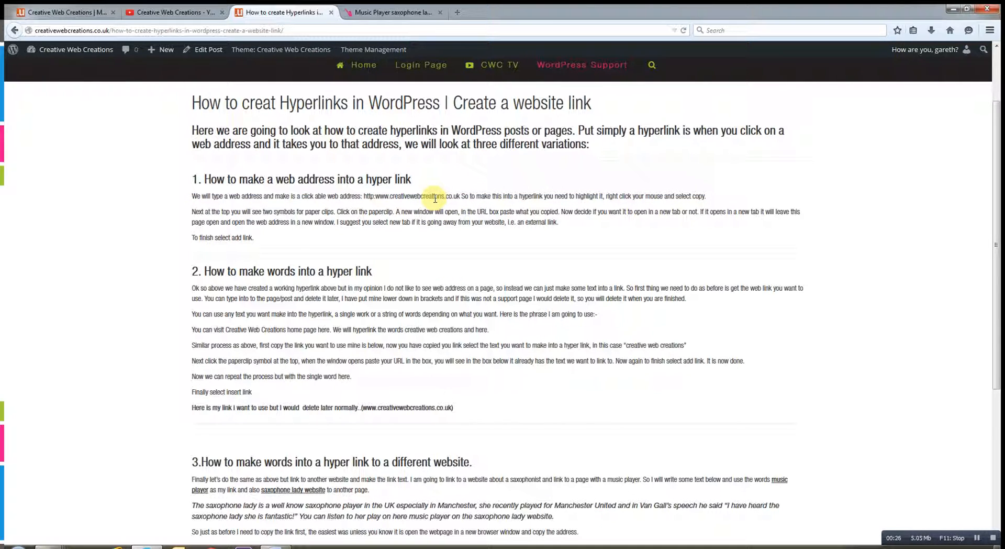
mouse_move(440, 237)
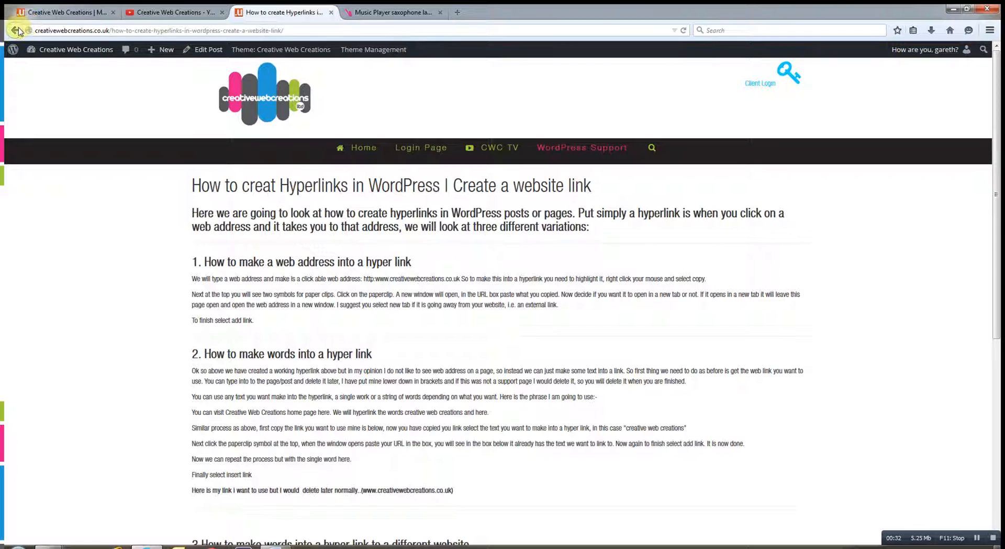
click(14, 31)
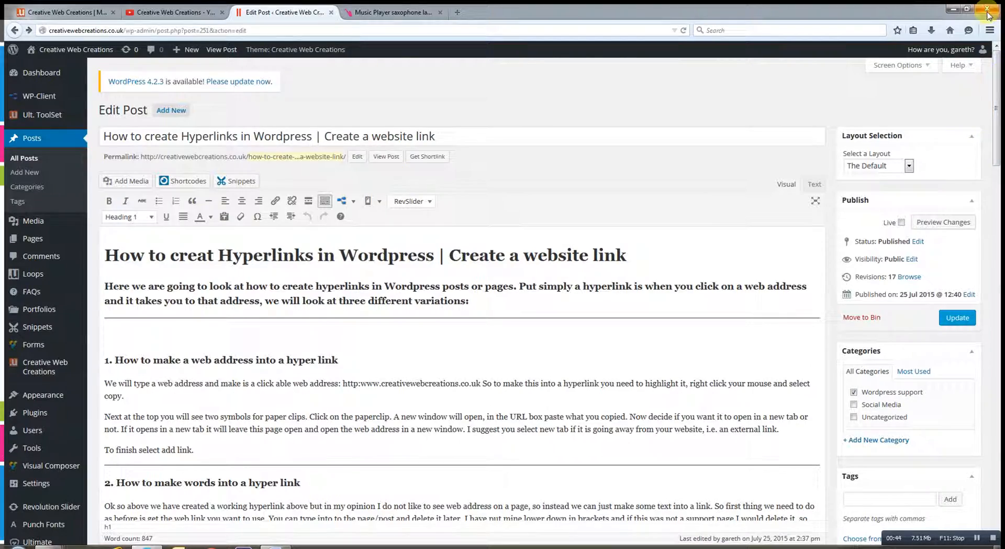
Highlight and copy the plain web address in section one.
scroll(down, 3)
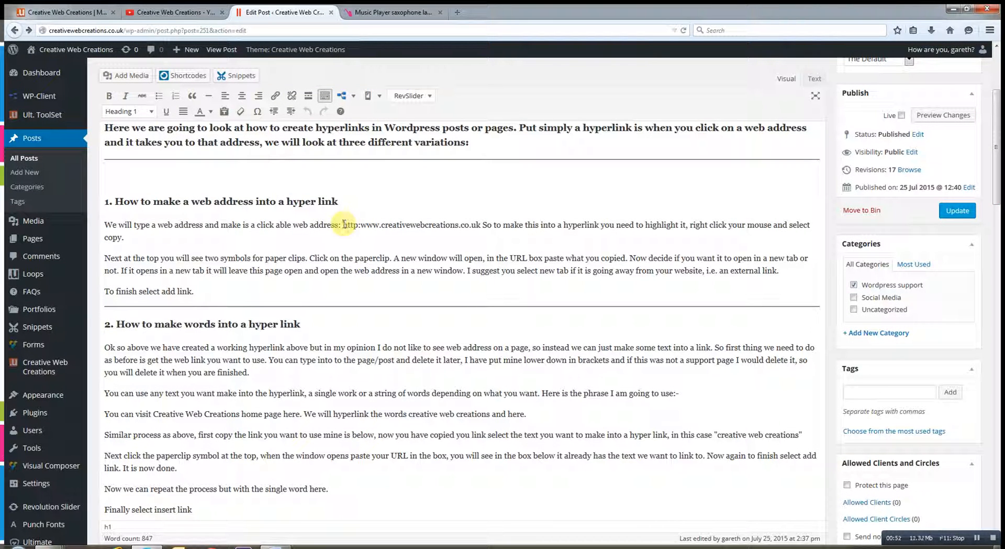
drag(343, 224, 479, 224)
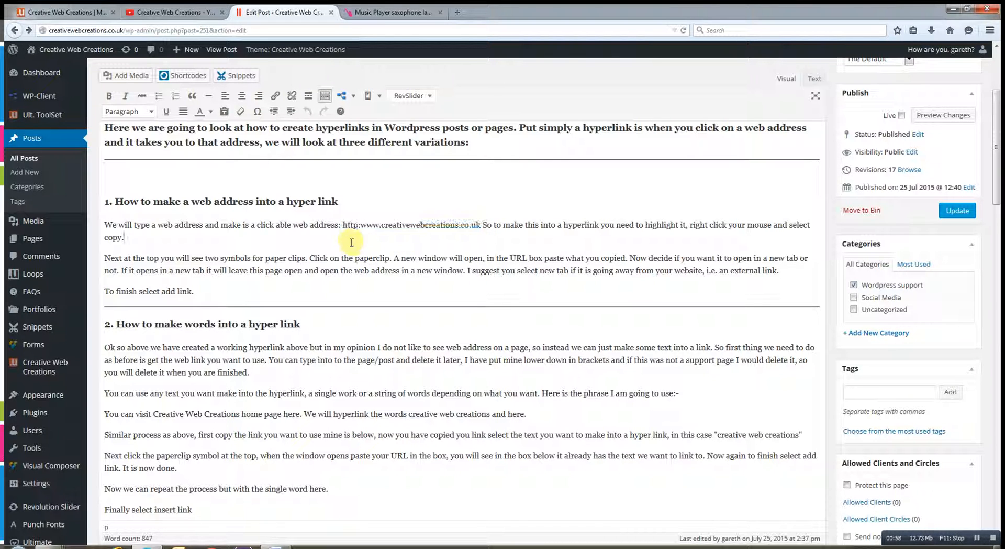
drag(341, 225, 380, 225)
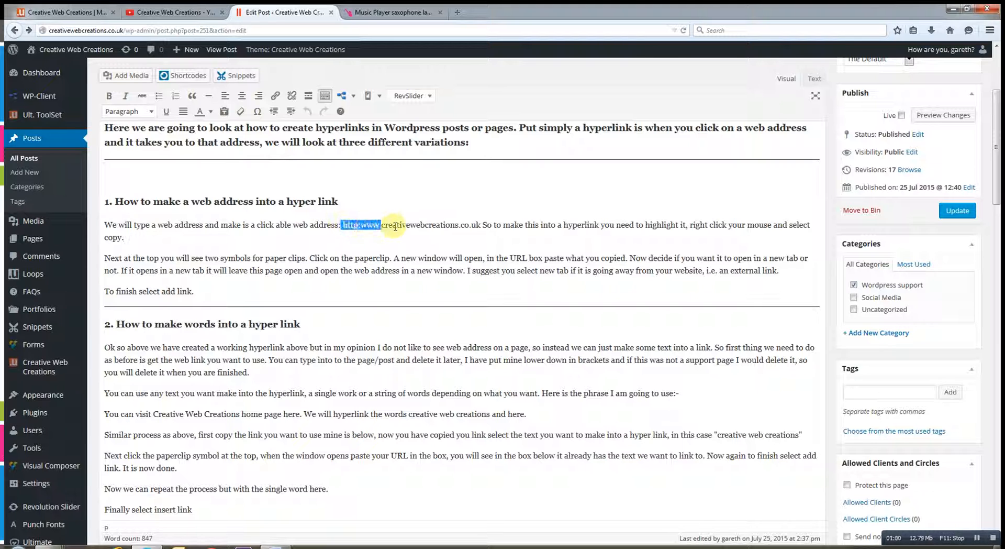
drag(382, 225, 479, 225)
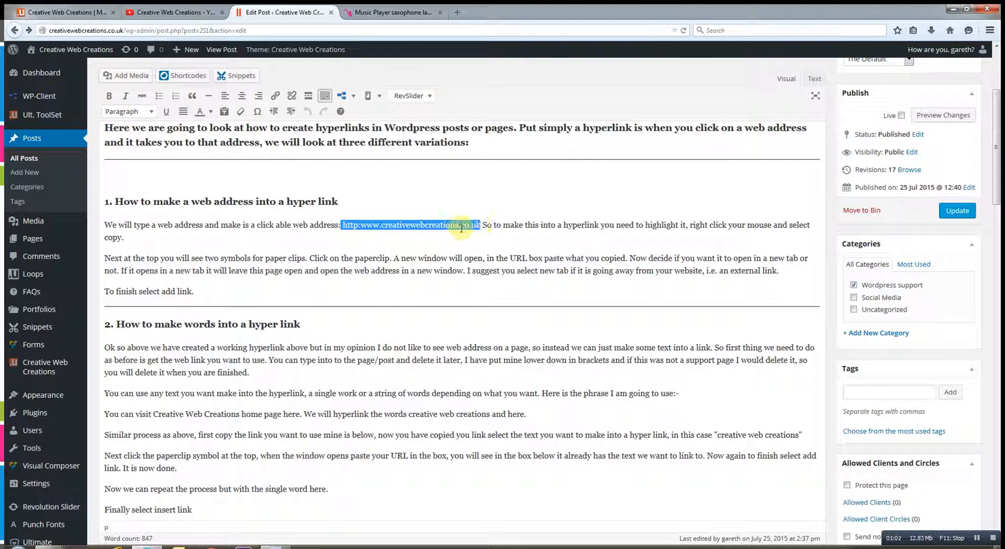
right_click(458, 225)
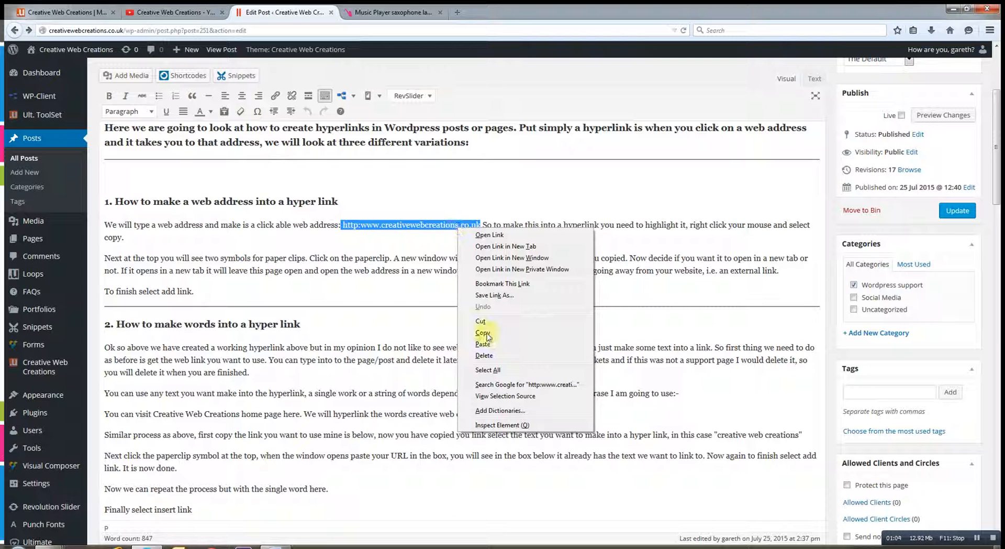
click(482, 331)
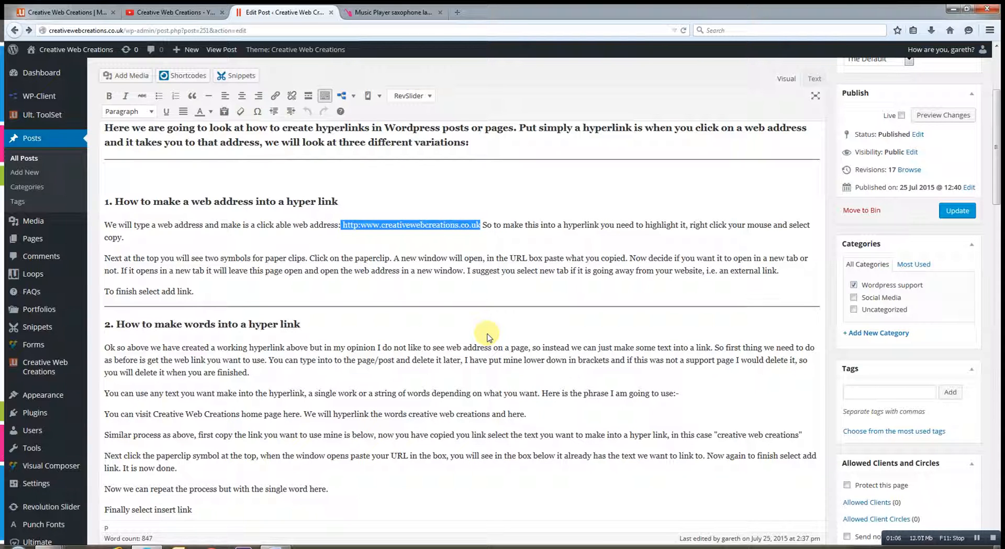
mouse_move(275, 96)
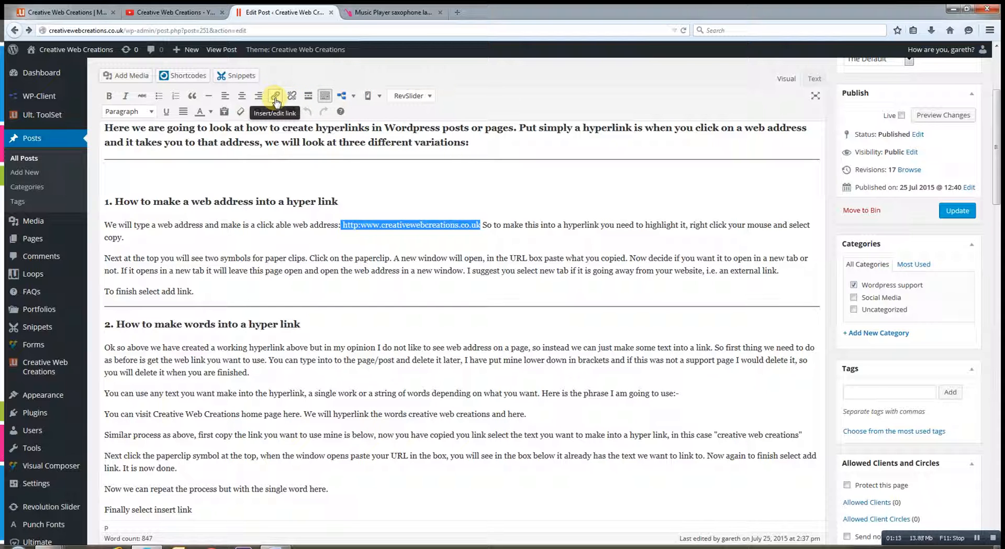
click(274, 95)
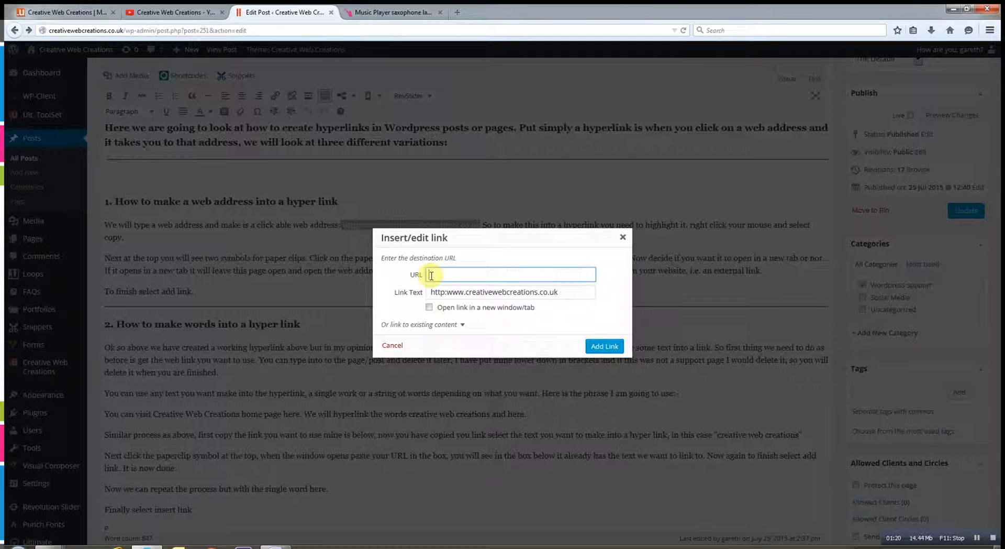
text(http:www.creativewebcreations.co.uk)
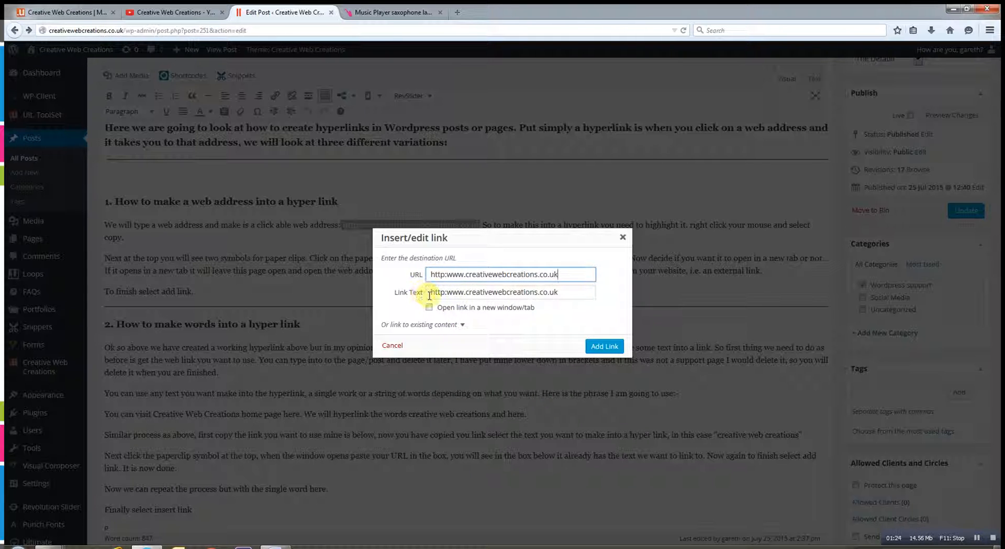
triple_click(510, 292)
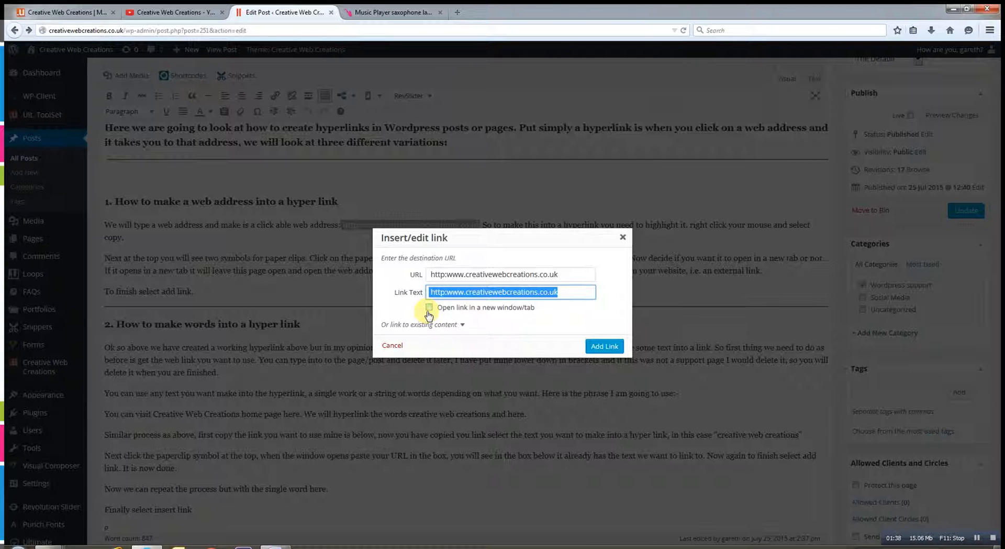
click(428, 307)
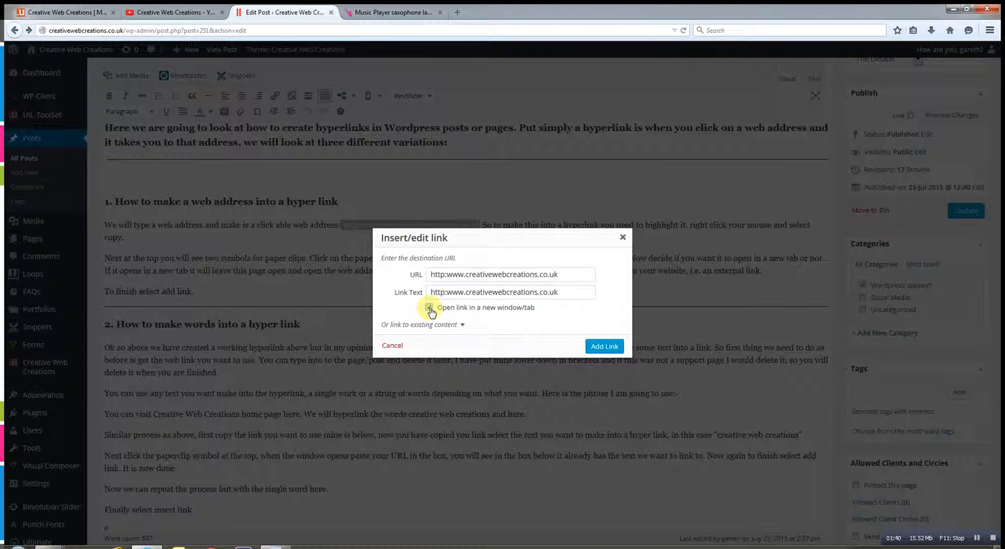
click(429, 306)
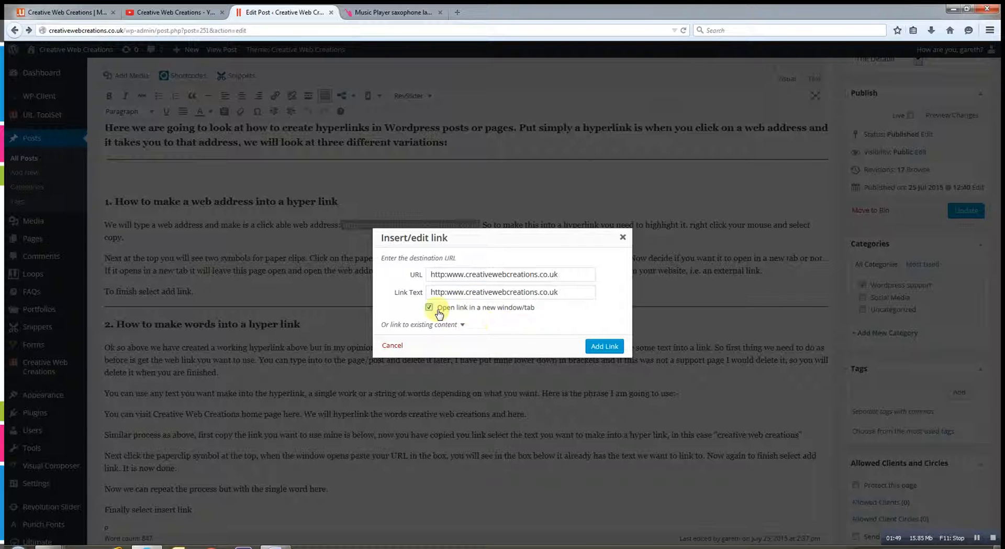
click(429, 307)
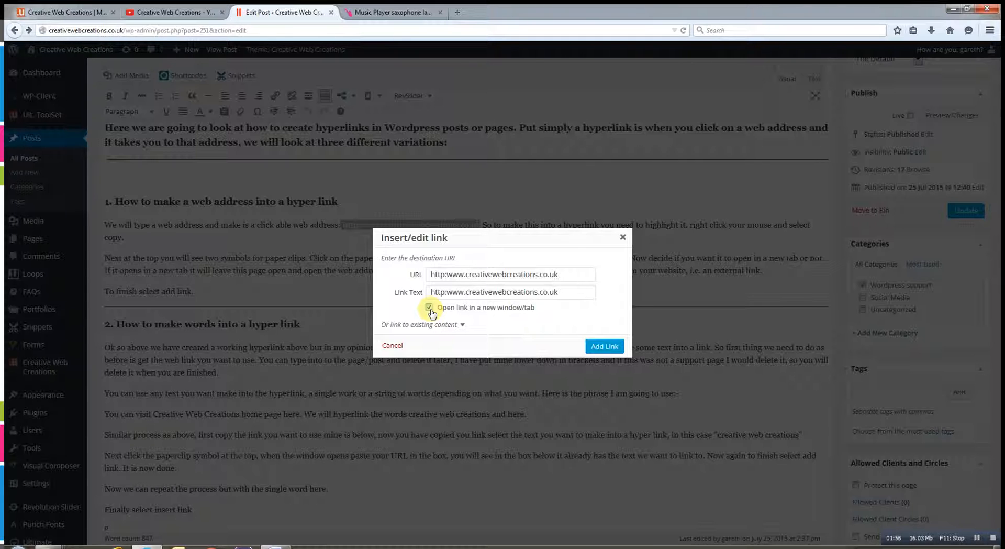
click(428, 307)
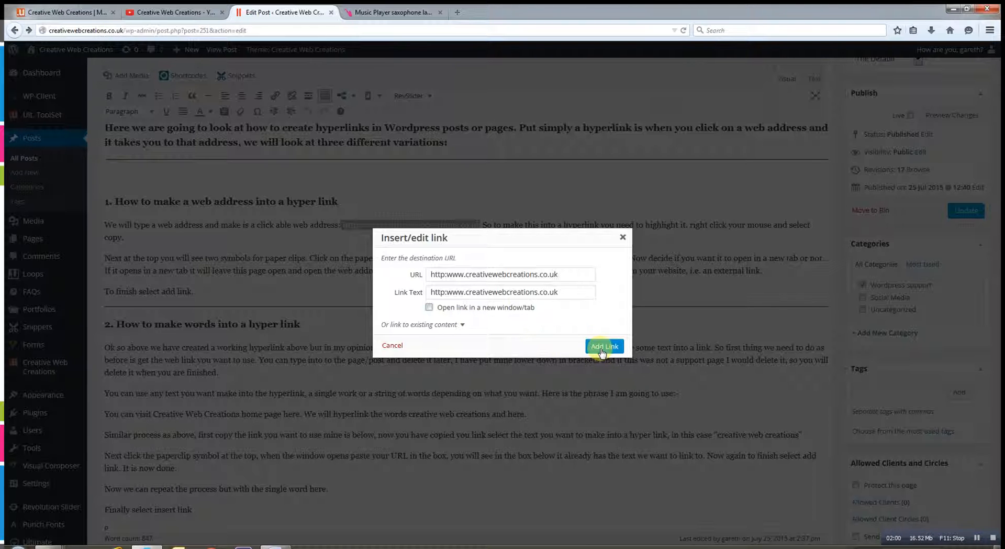
Apply the section-one link, update the post, and view it live.
click(603, 346)
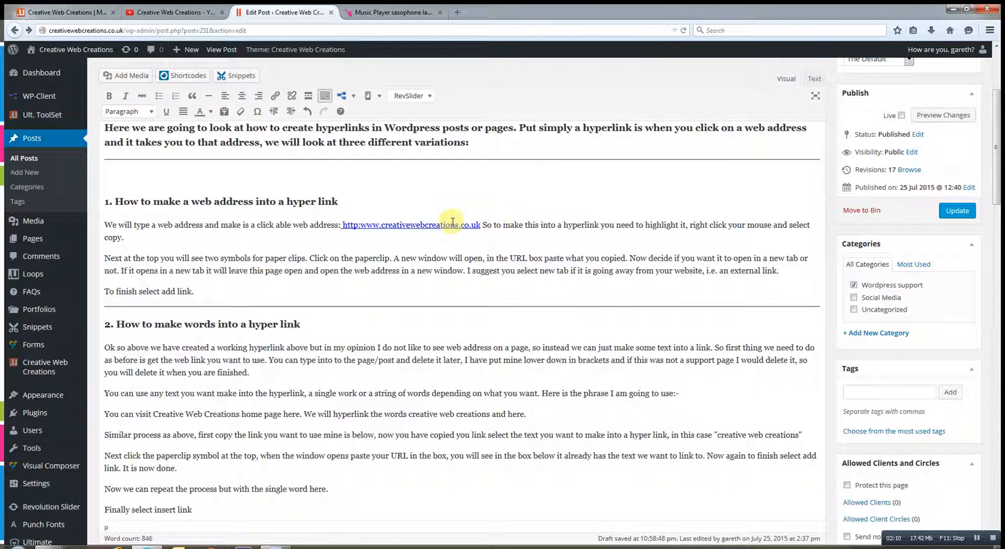
click(957, 211)
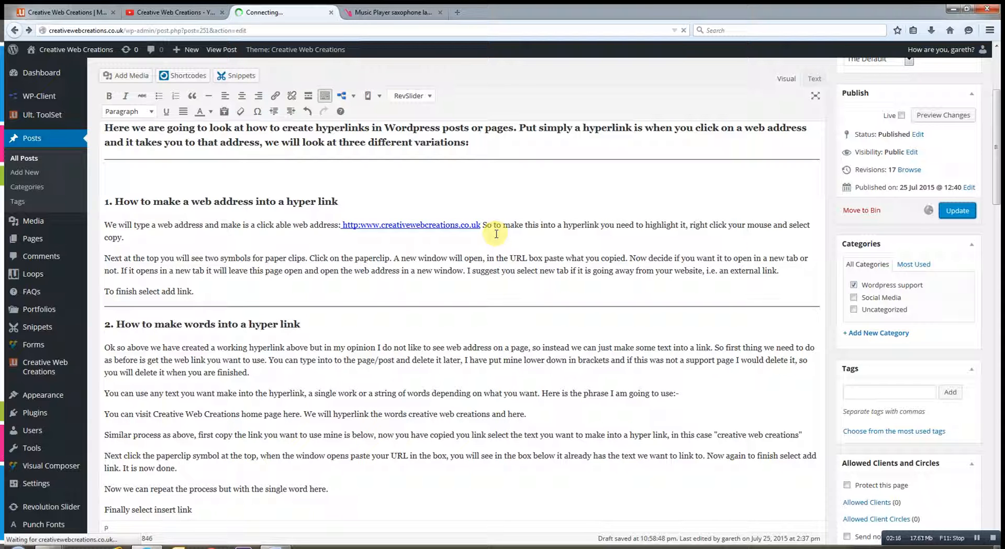
click(956, 210)
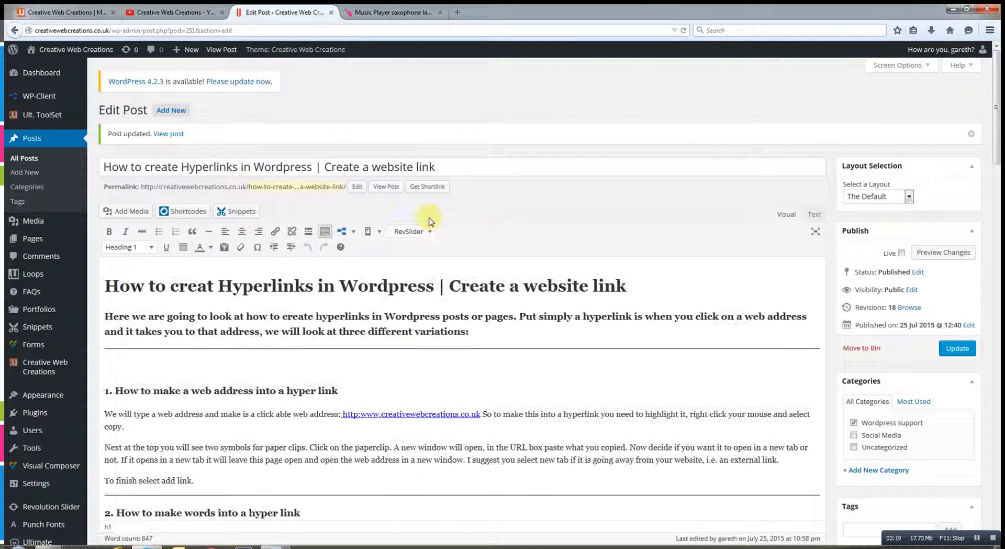
click(386, 186)
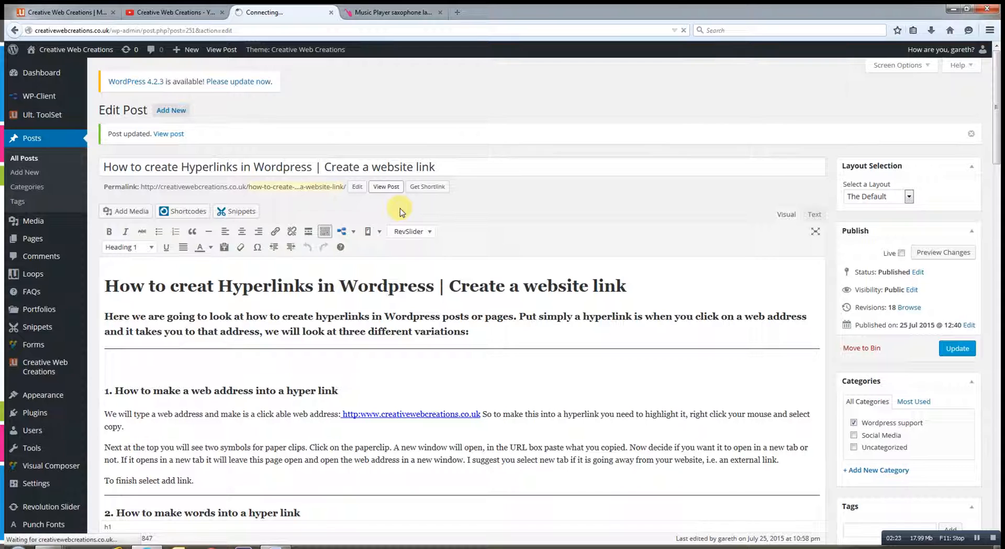
click(385, 186)
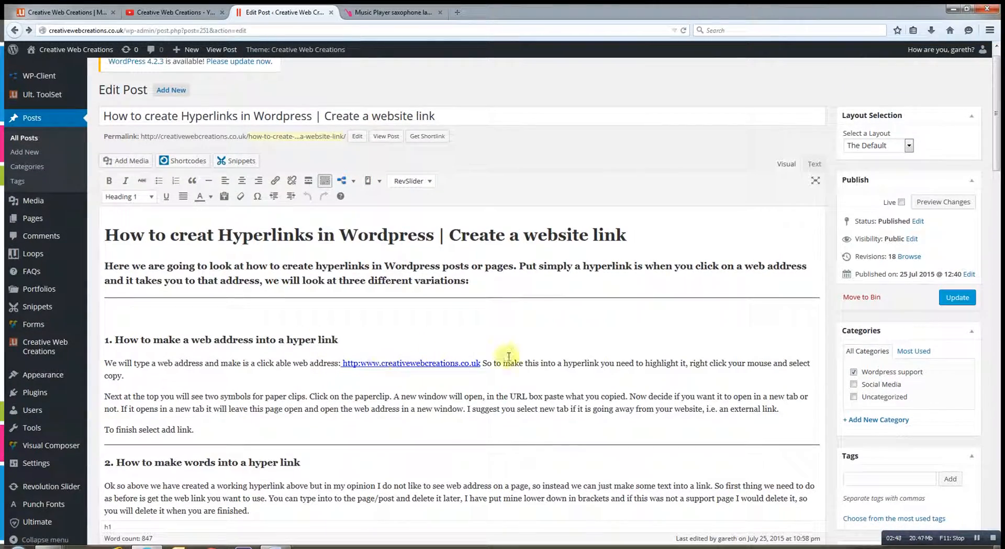
scroll(down, 3)
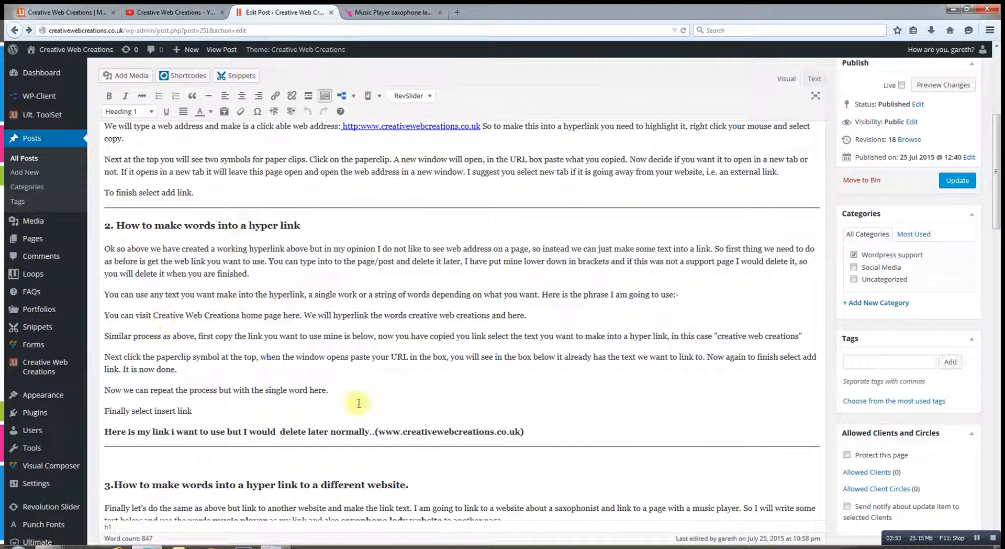
mouse_move(403, 385)
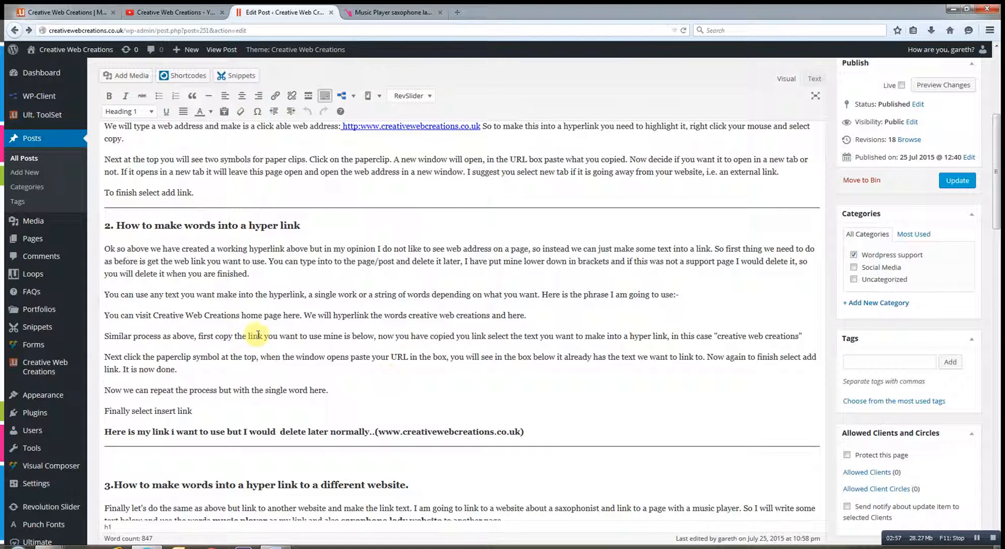
mouse_move(417, 312)
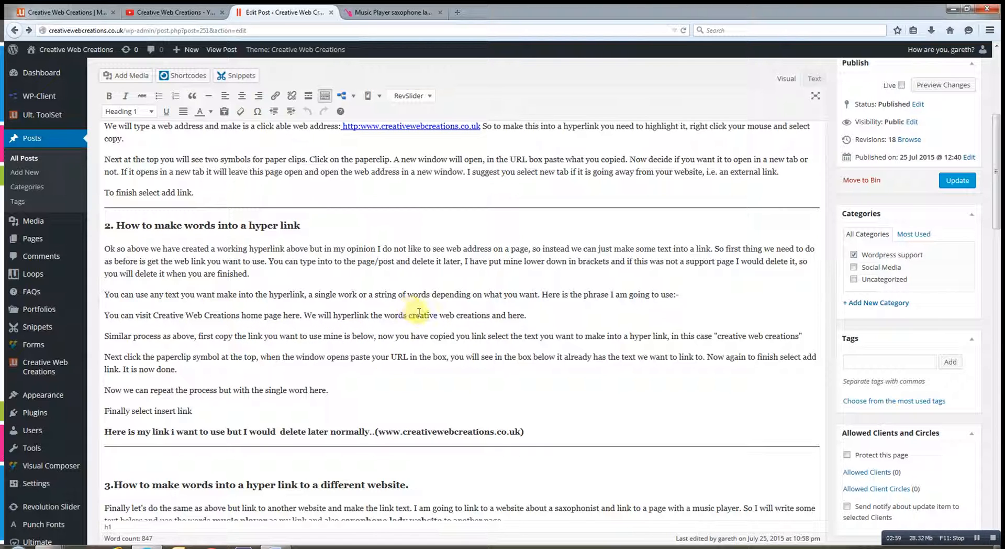
mouse_move(380, 431)
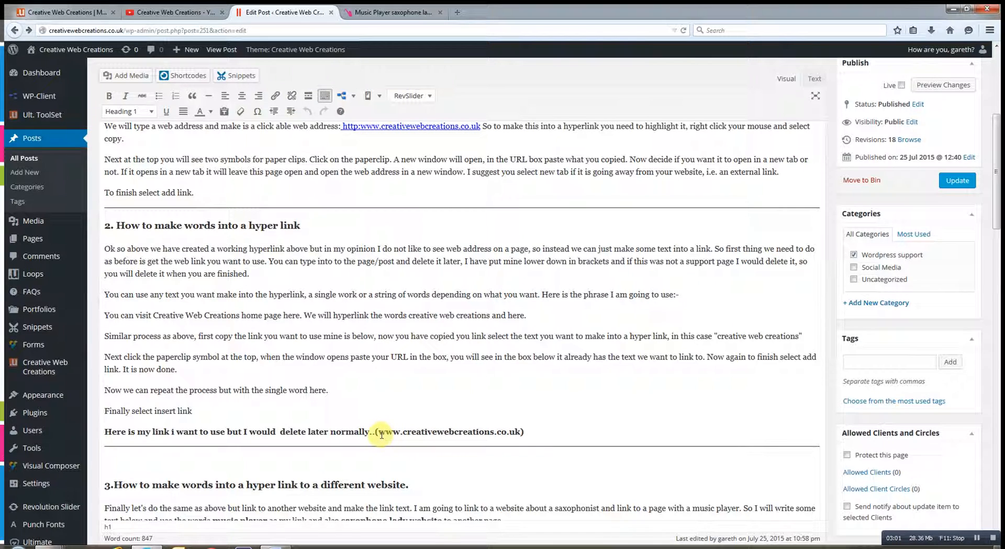
drag(378, 431, 519, 431)
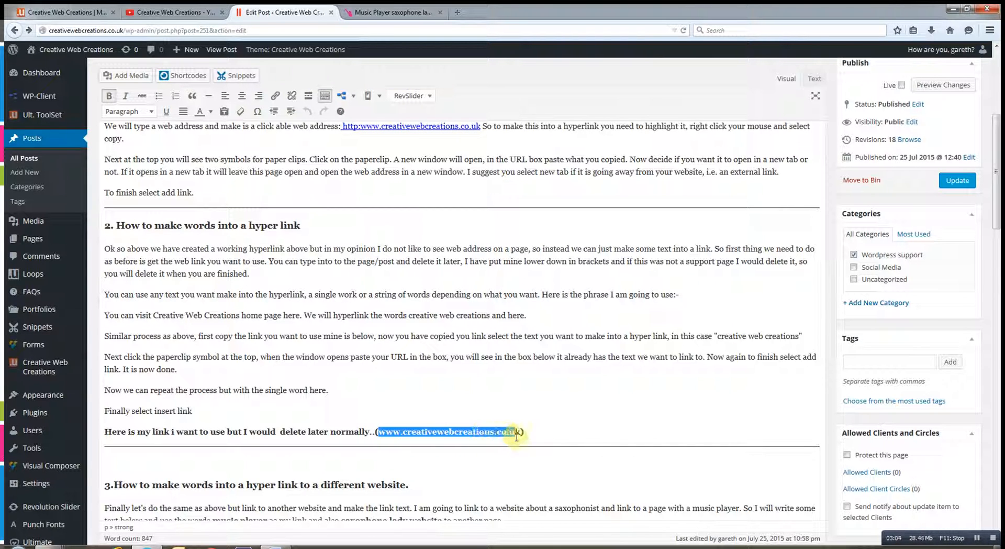
right_click(513, 431)
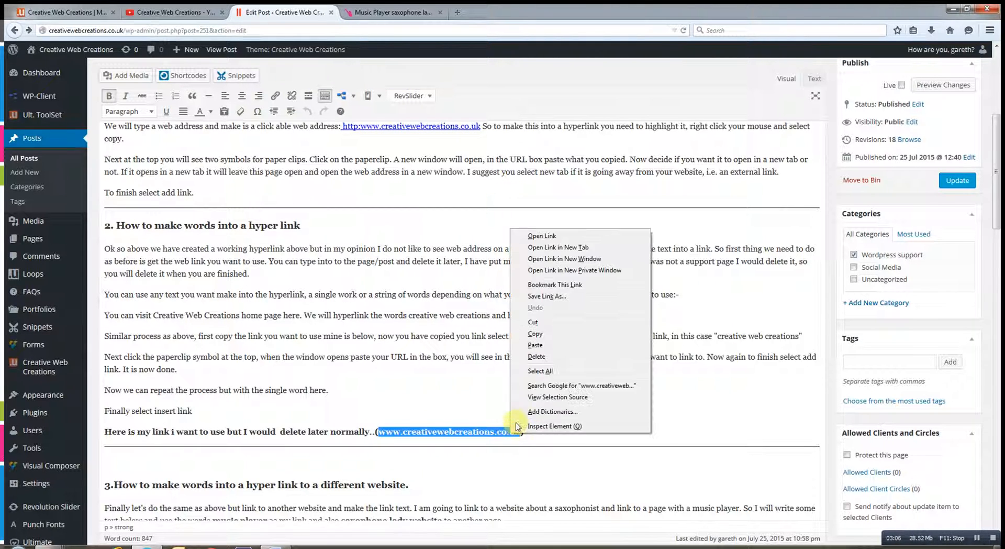
click(359, 468)
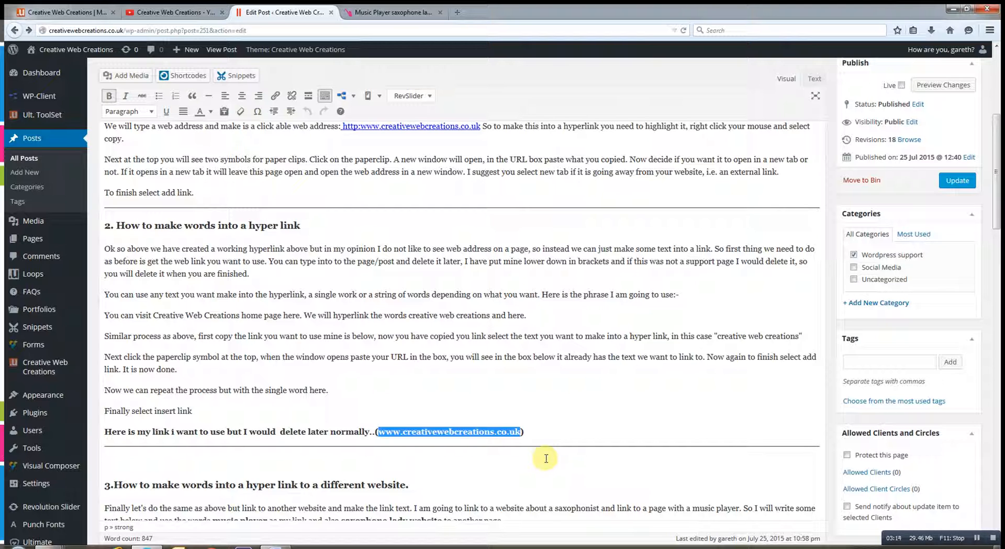
mouse_move(540, 359)
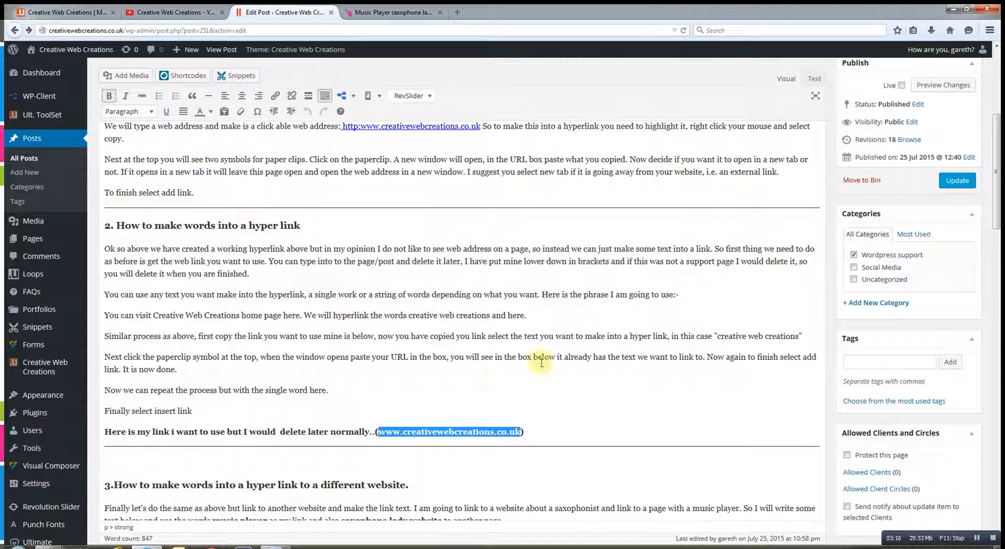
mouse_move(597, 323)
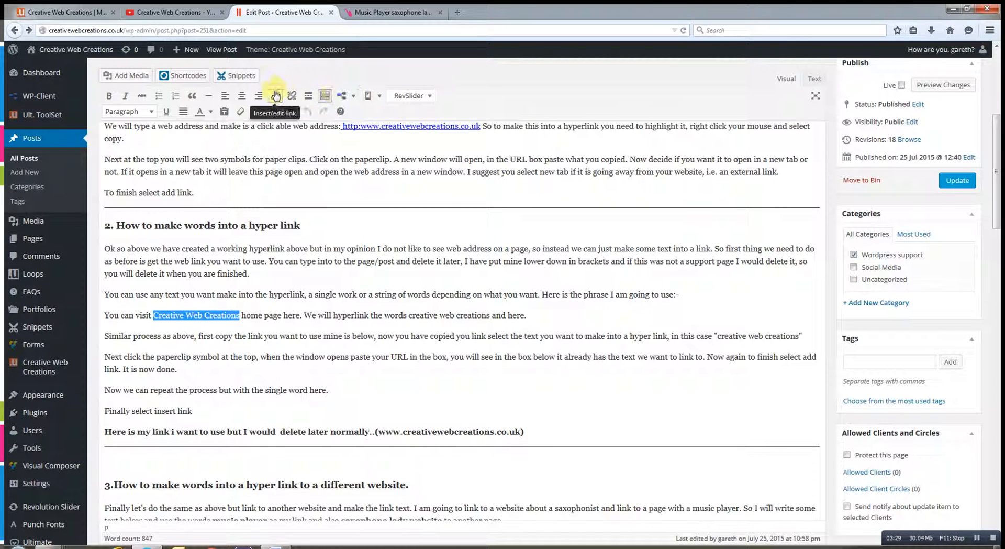
click(274, 94)
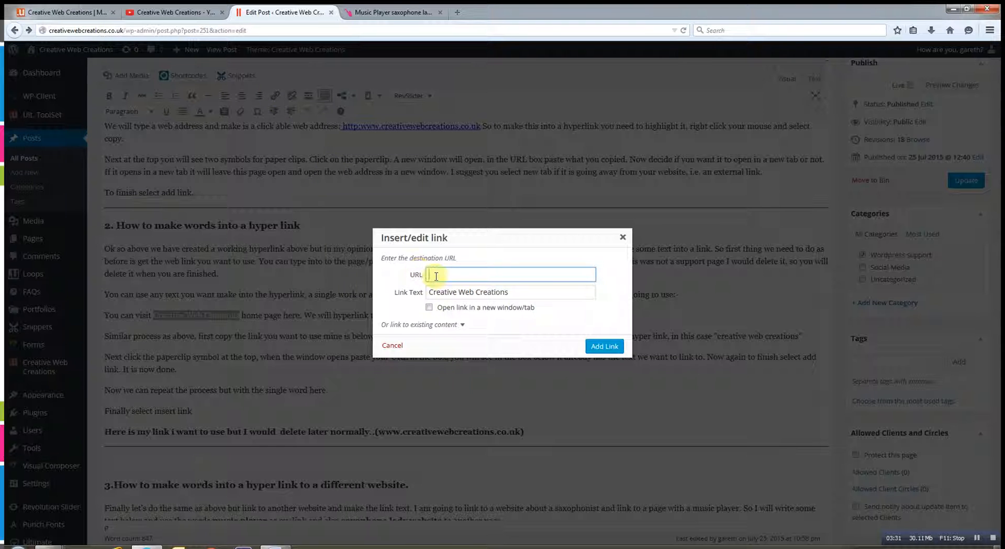
text(http://www.creativewebcreations.co.uk)
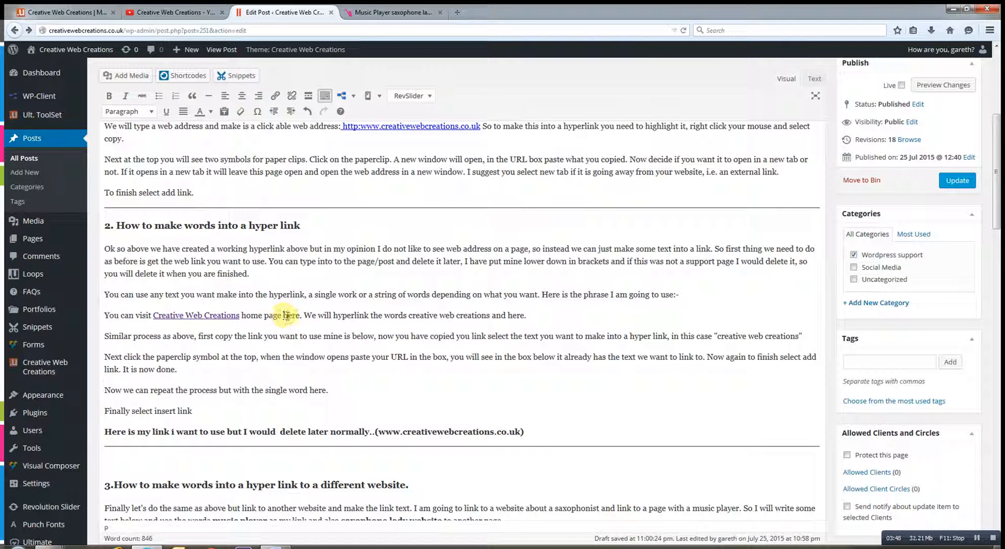
Link the word 'here' to the Creative Web Creations address.
double_click(291, 314)
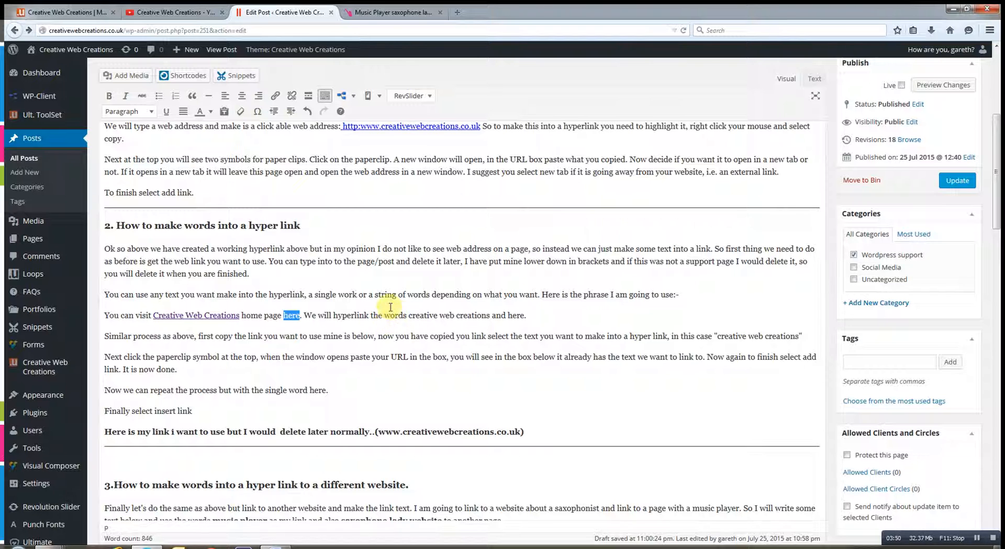
mouse_move(274, 95)
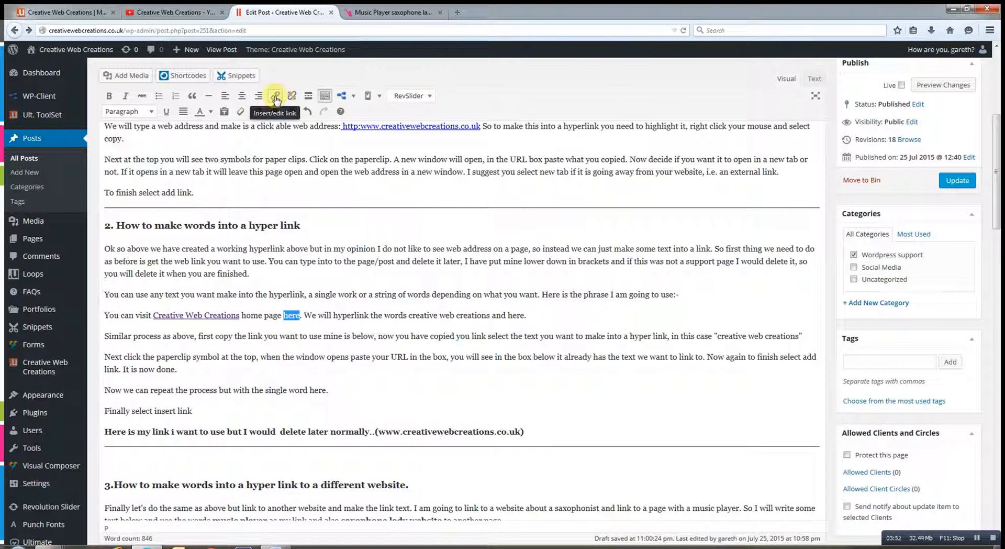
right_click(436, 274)
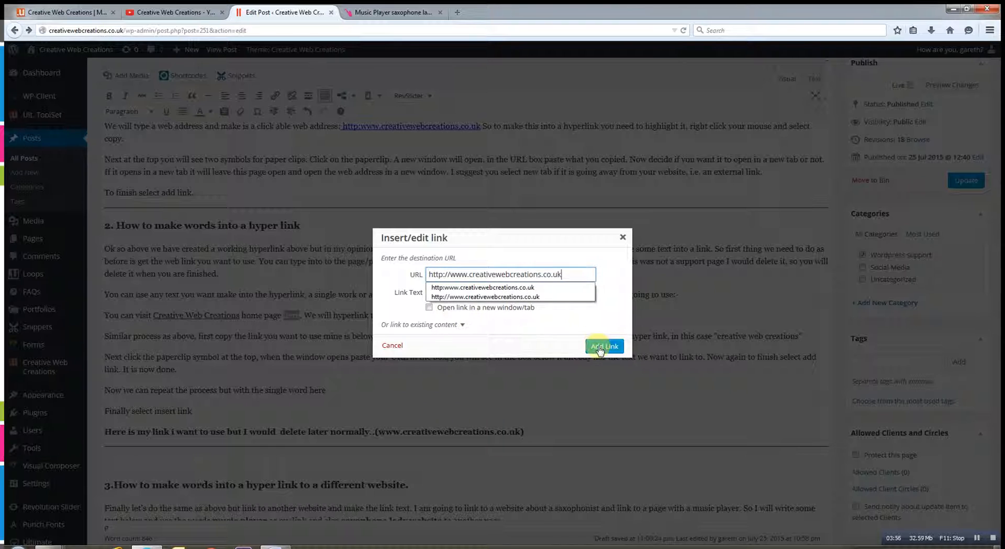
click(603, 345)
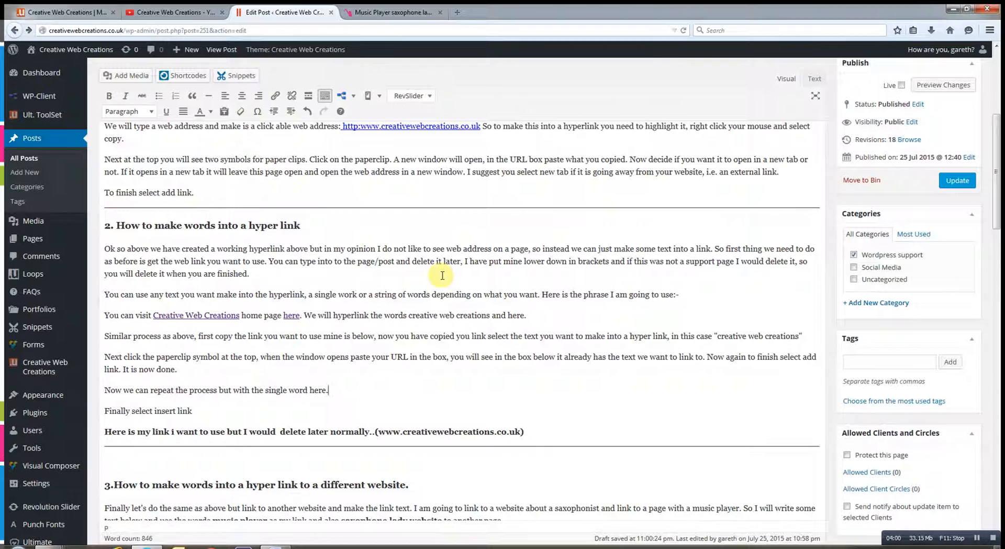
mouse_move(586, 299)
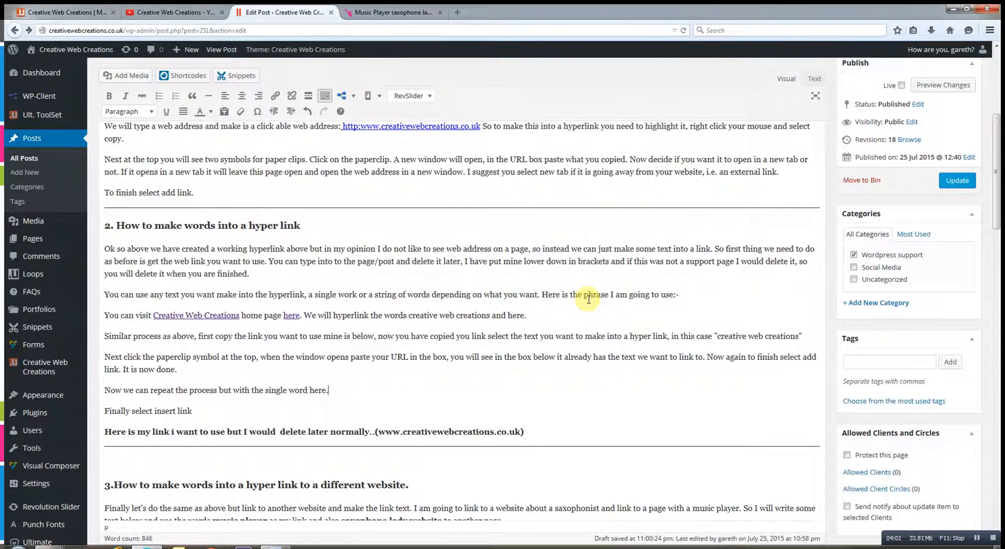
scroll(down, 3)
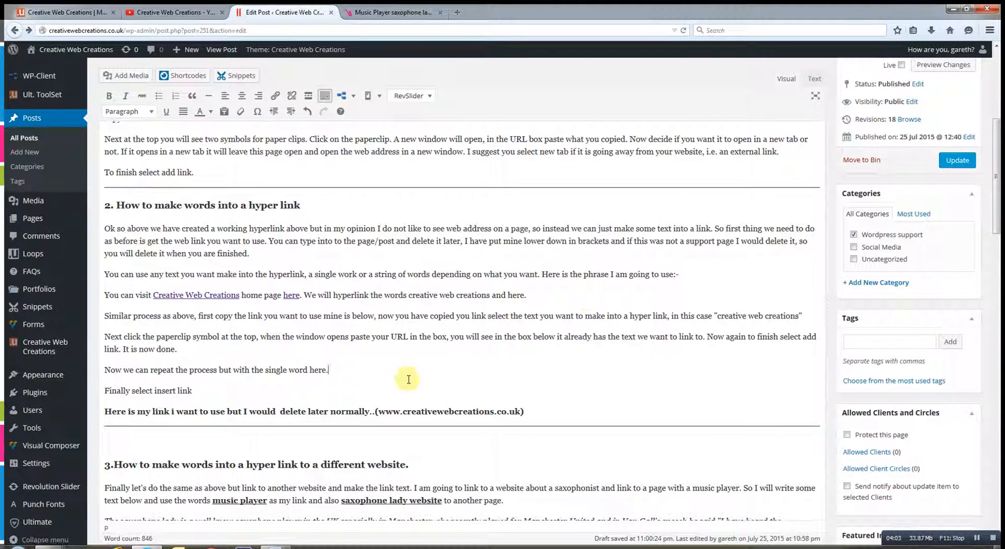
mouse_move(552, 422)
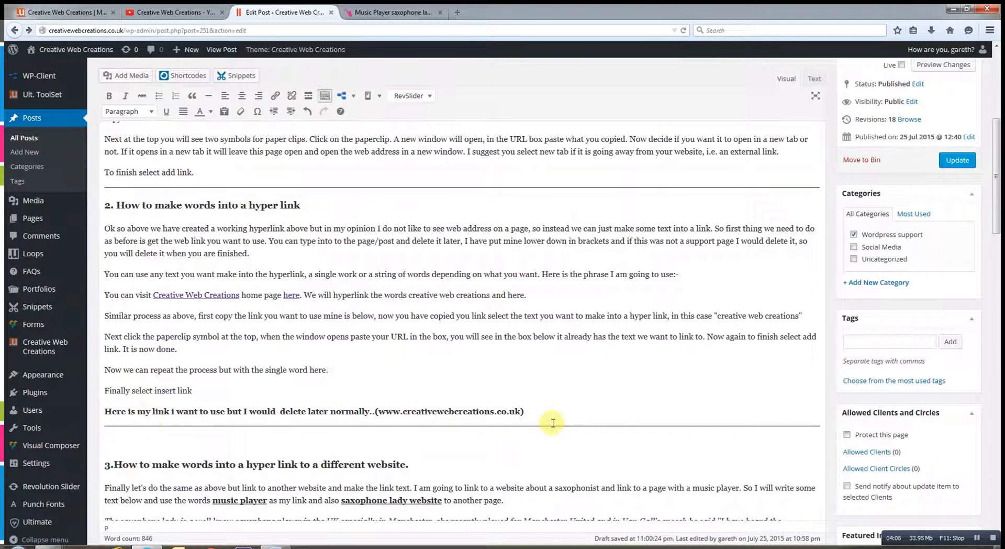
mouse_move(382, 411)
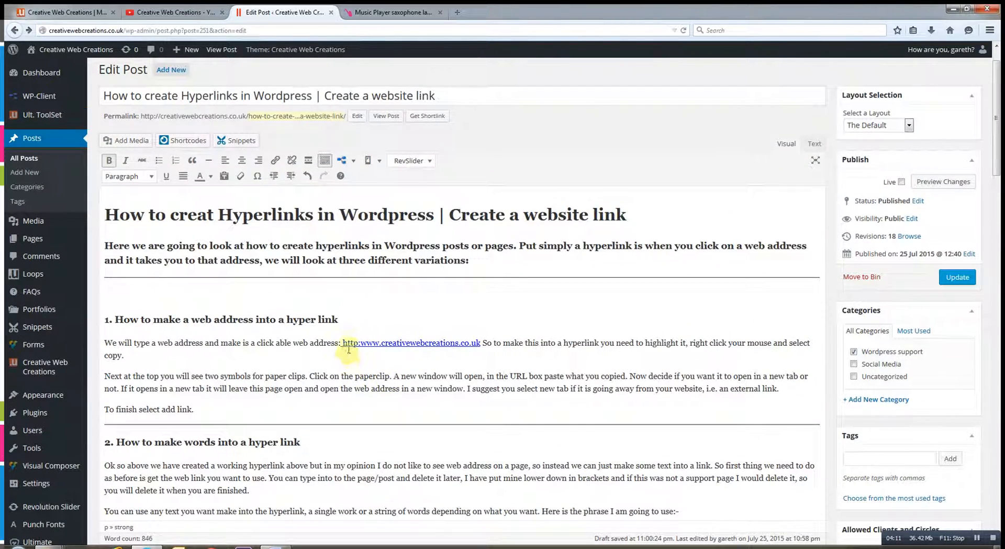
scroll(down, 3)
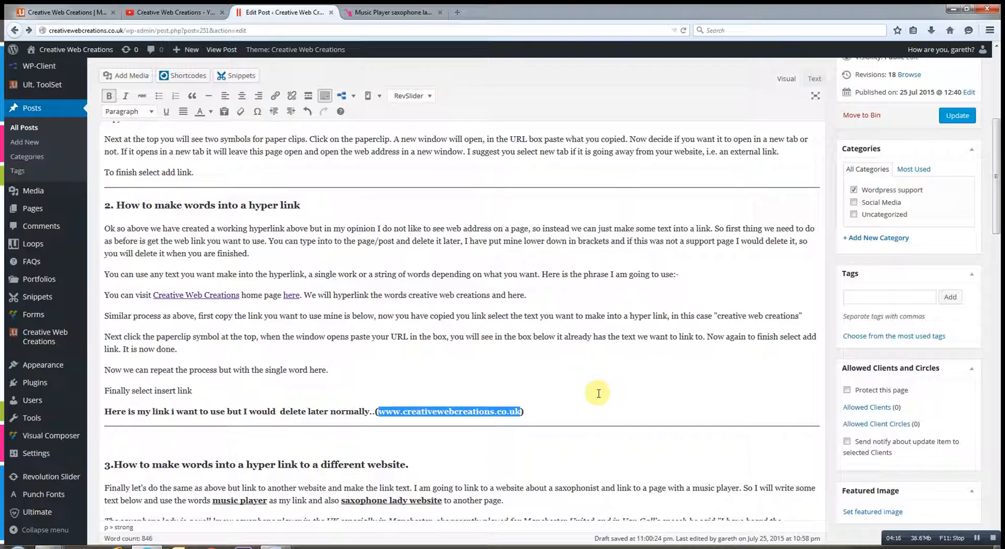
scroll(down, 3)
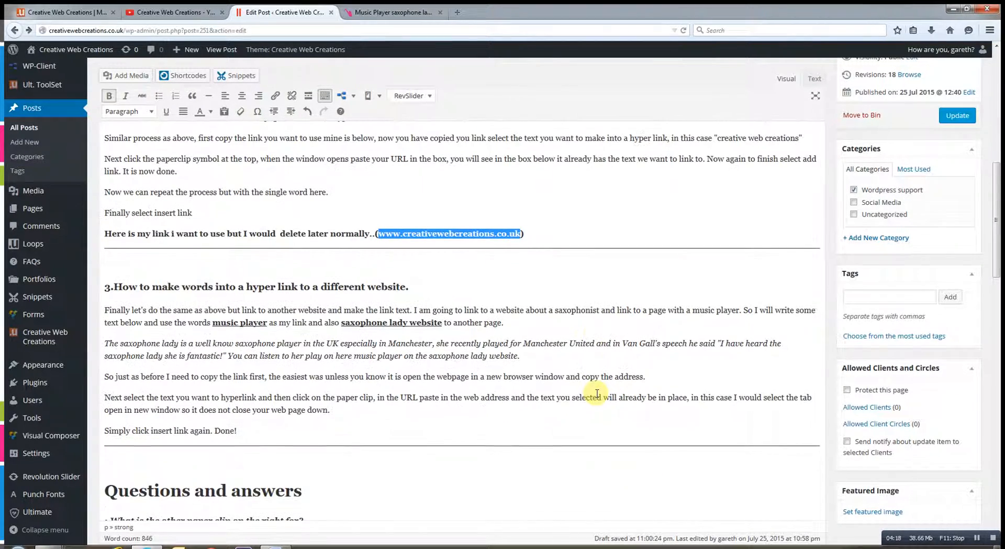
scroll(down, 3)
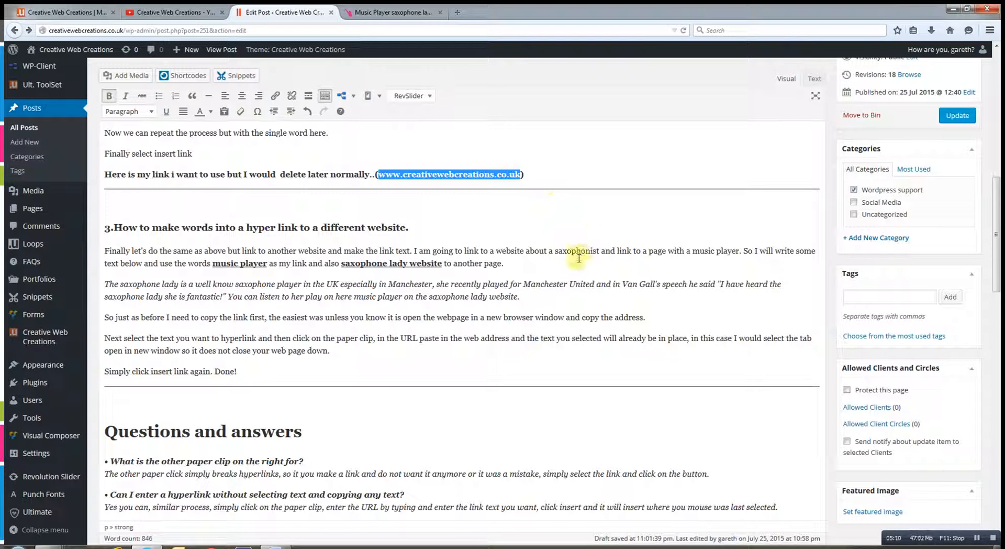
Select 'music player' in the italic saxophone paragraph and bring up the music player page tab.
scroll(down, 3)
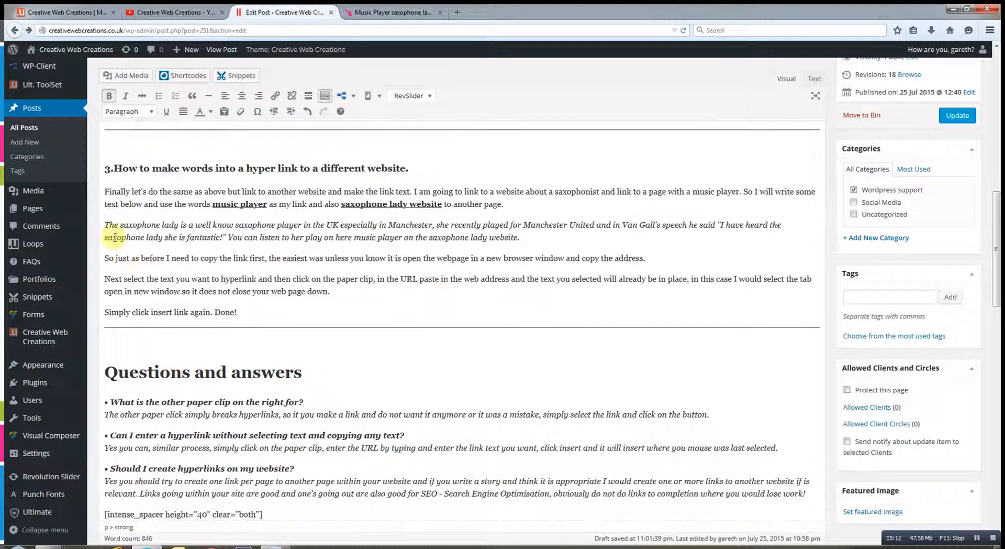
drag(105, 225, 559, 236)
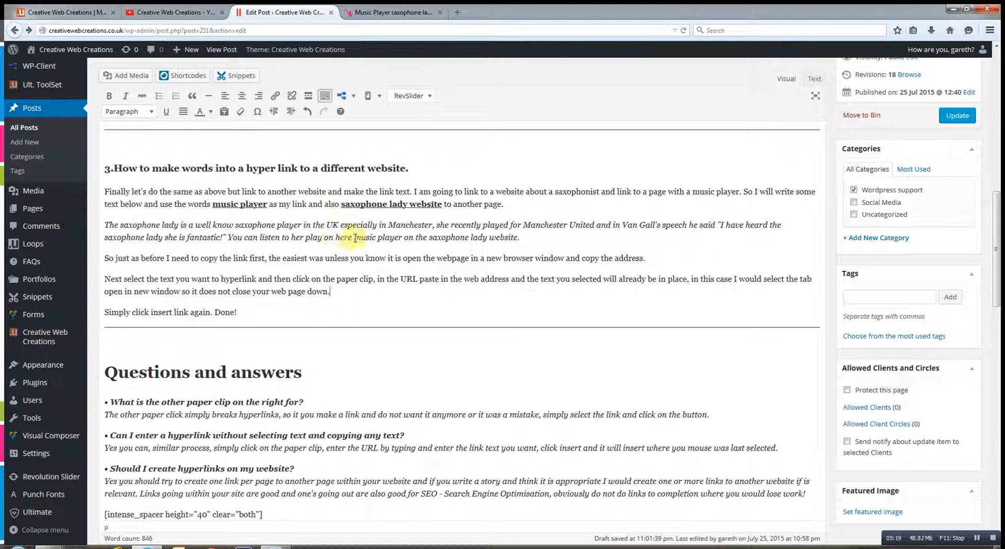
drag(354, 237, 413, 237)
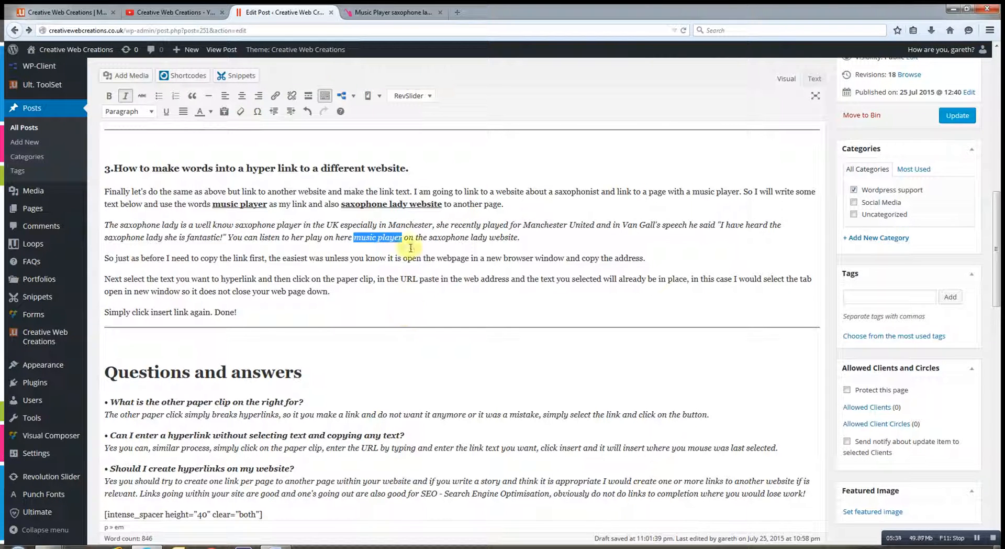
click(392, 12)
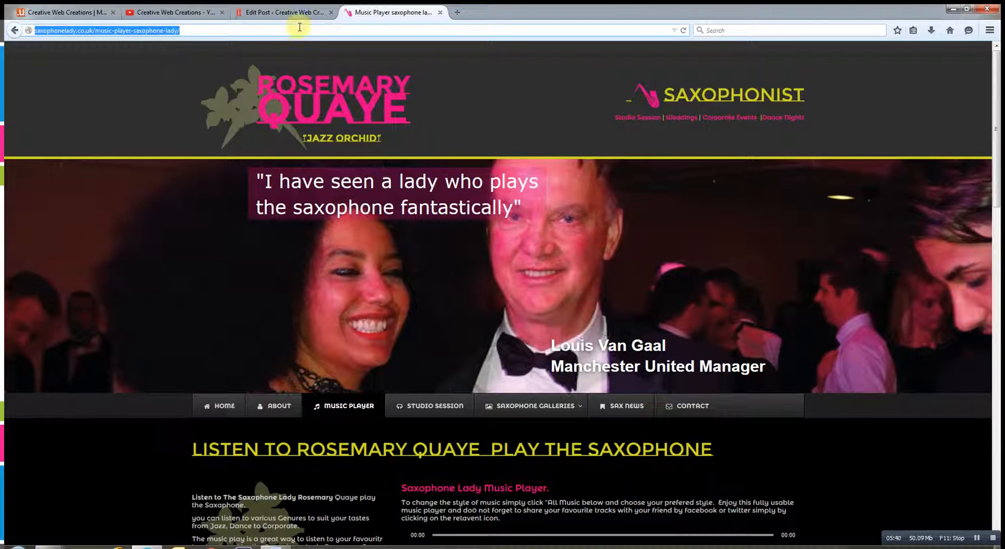
Select the music player page's address in the Firefox address bar.
click(285, 12)
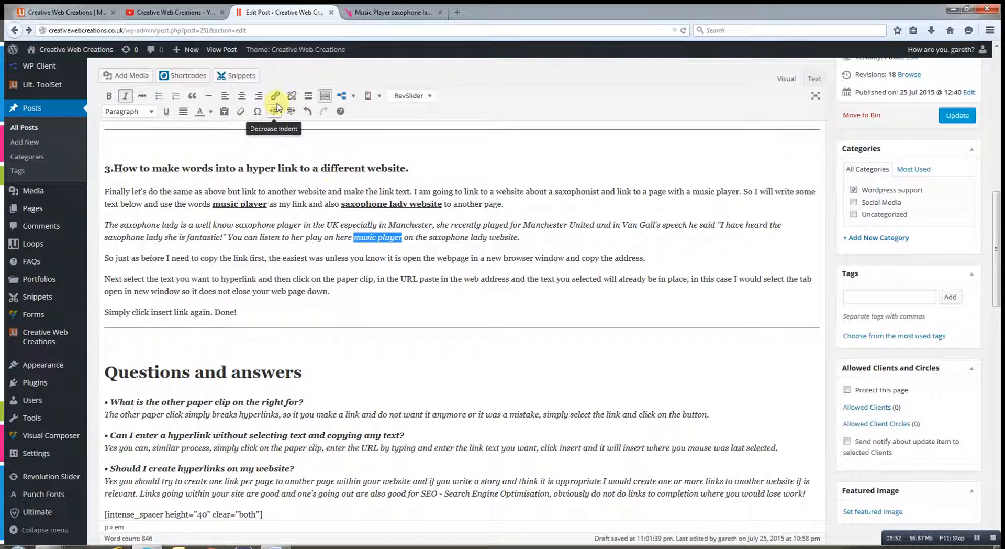
Link 'music player' to the pasted music player page address, opening in a new tab.
click(275, 95)
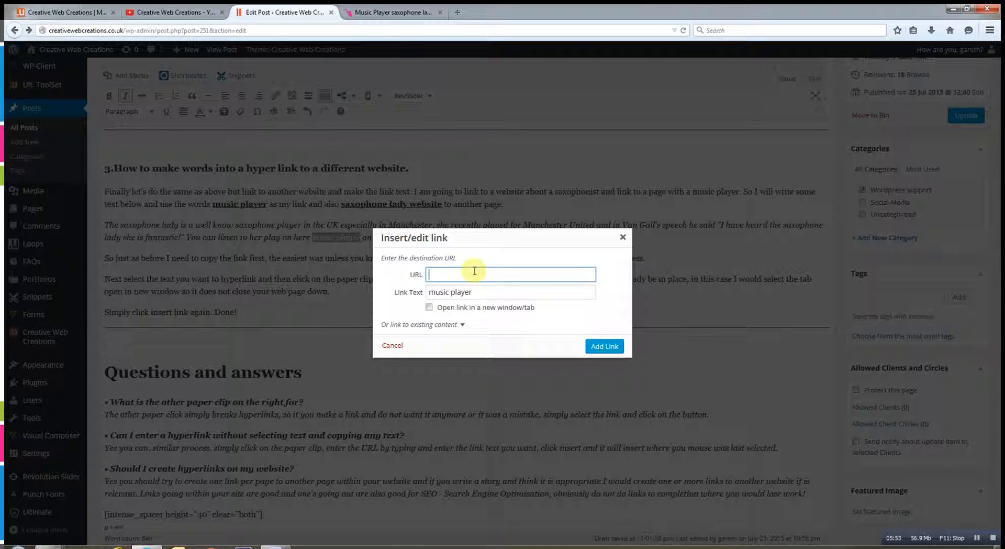
right_click(475, 274)
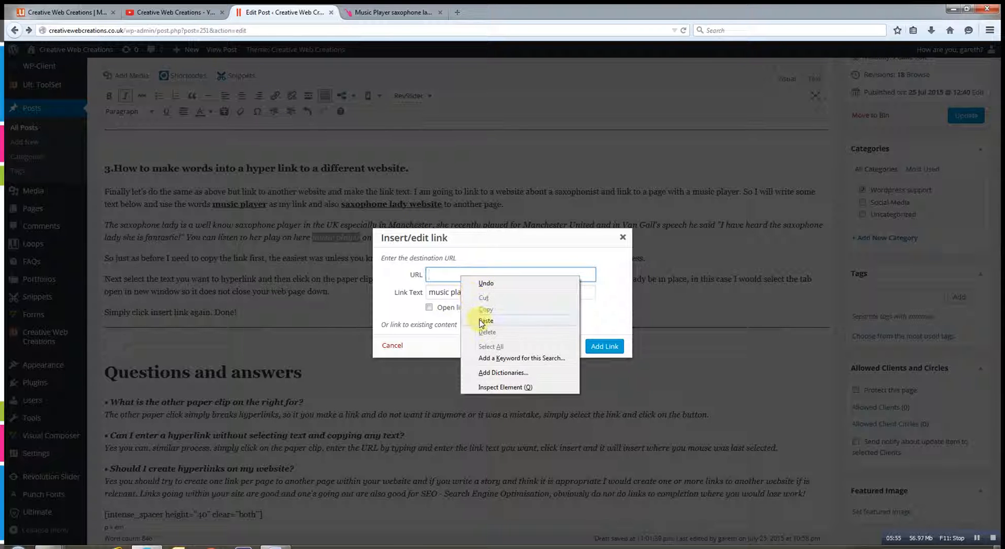
click(486, 320)
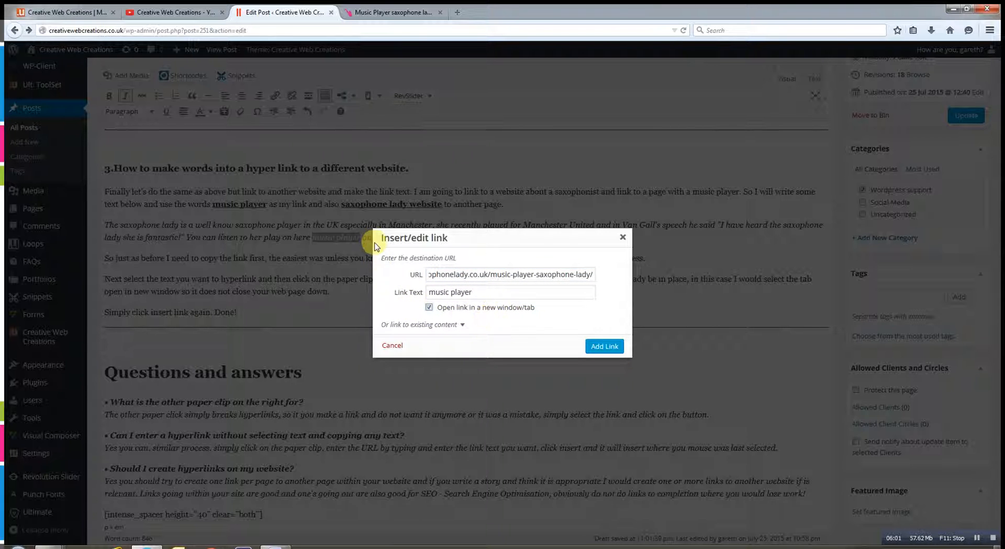
mouse_move(362, 248)
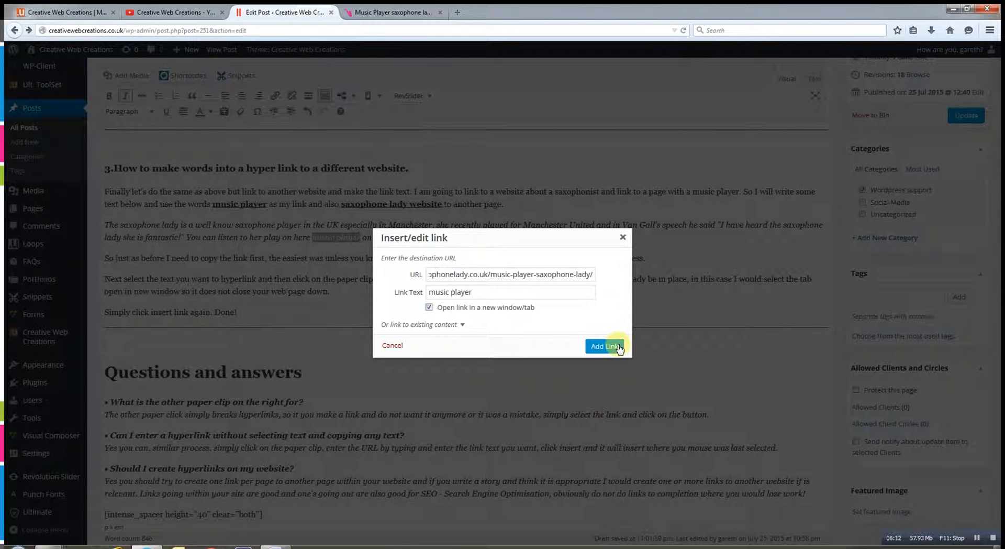
click(603, 346)
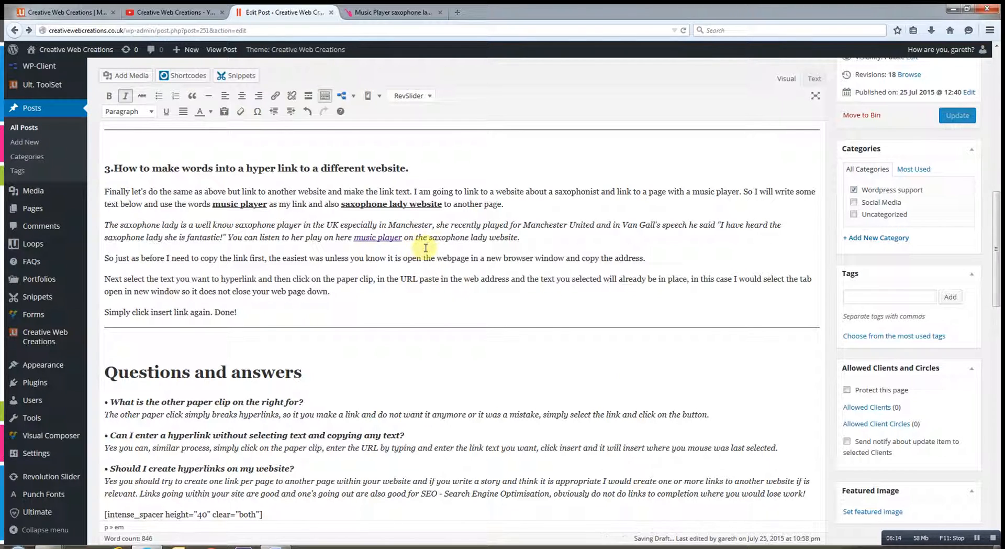
Link the word 'website' to the music player page using the prefilled URL.
drag(428, 238, 519, 237)
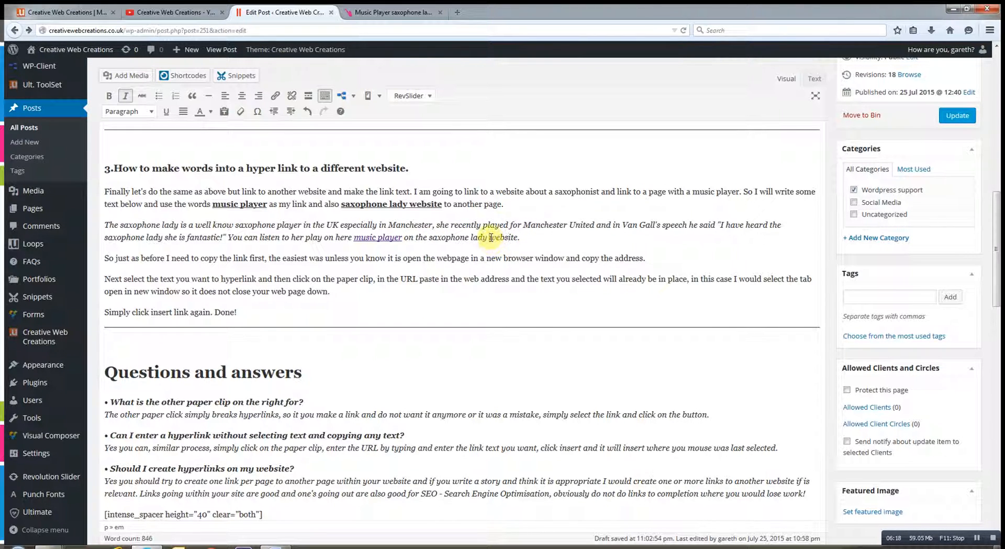
double_click(503, 237)
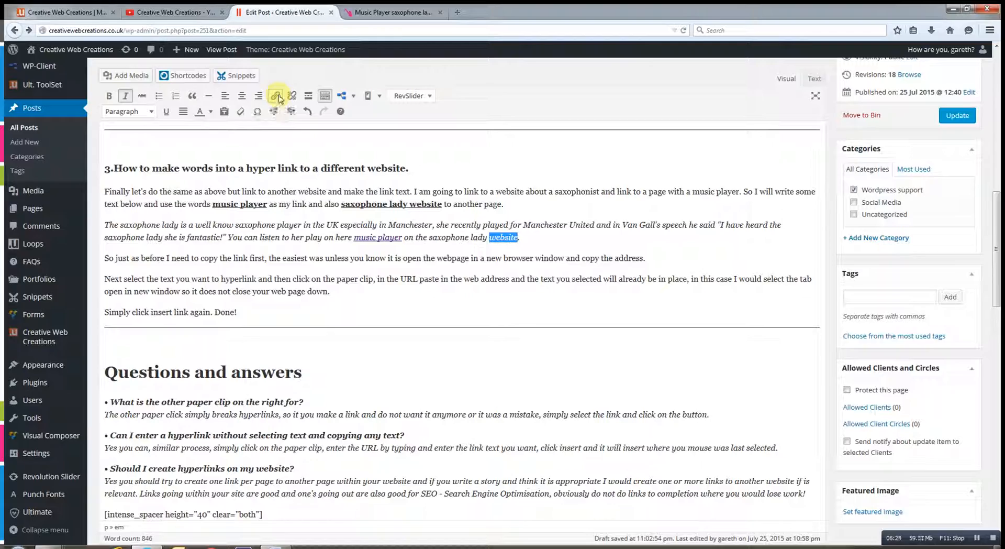
click(276, 96)
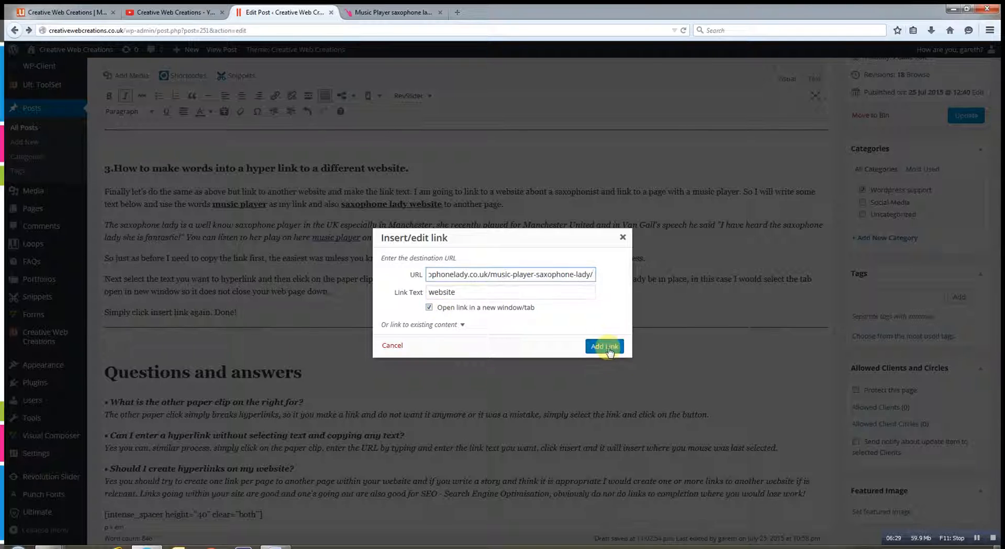
click(602, 345)
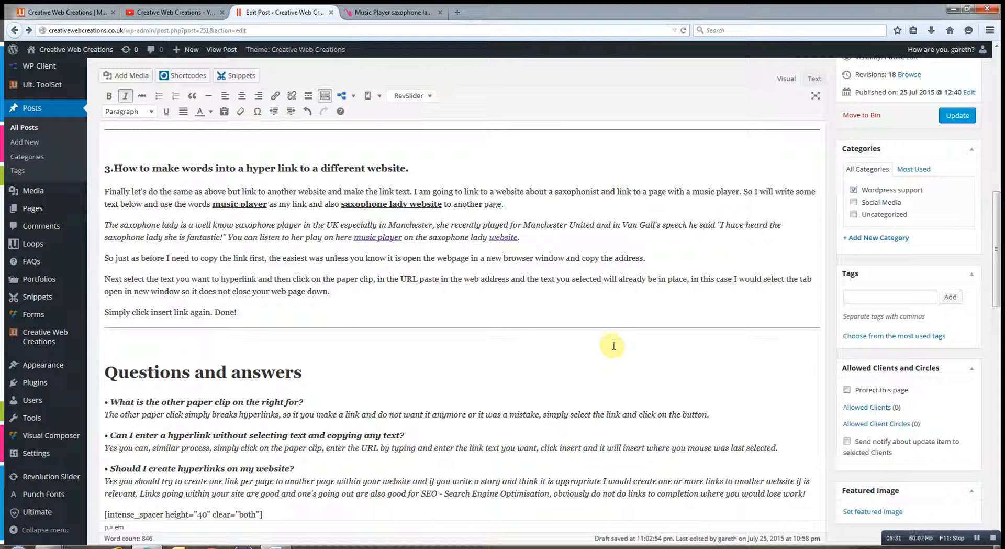
mouse_move(494, 367)
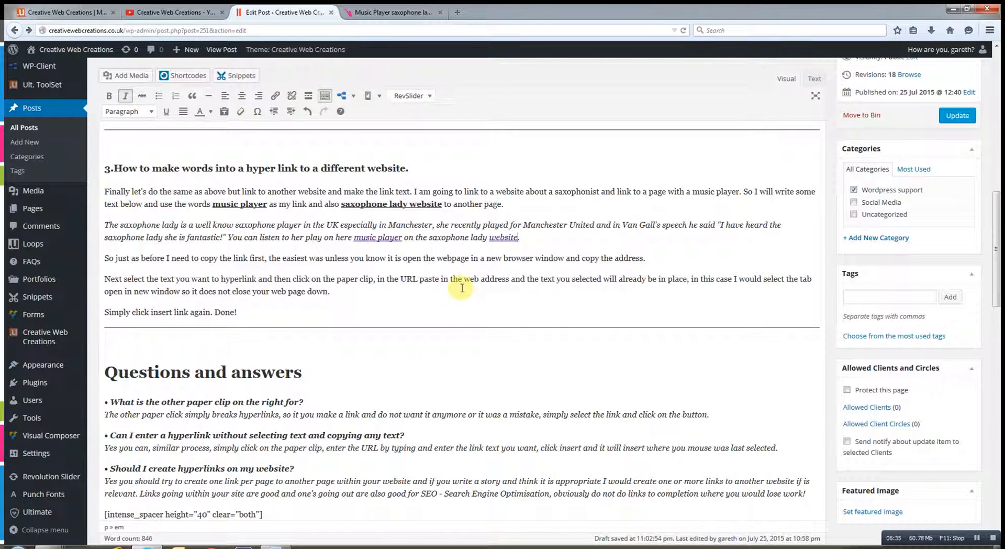
mouse_move(475, 240)
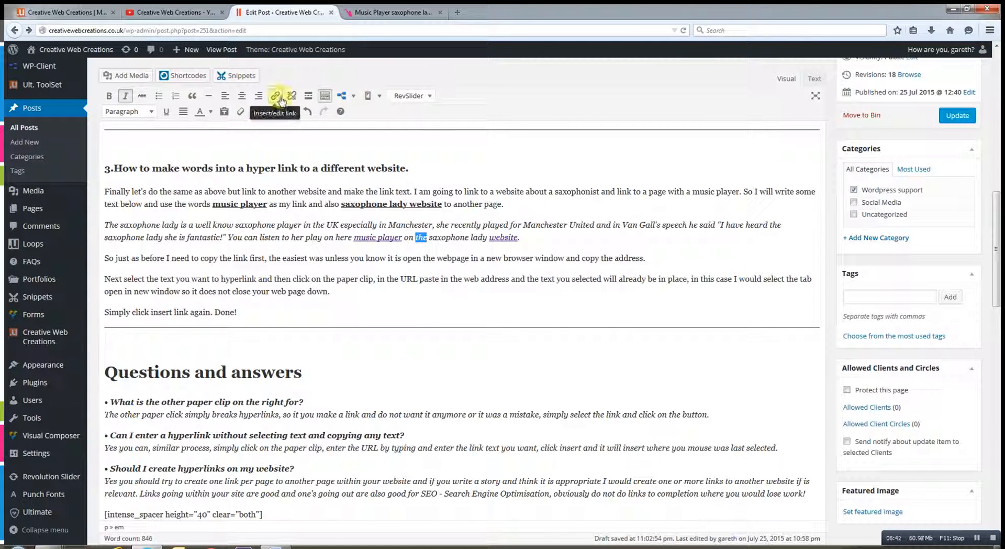
Link 'the' to the music player page with custom text 'sdfhsoiufyhseoifyh', then select it.
click(275, 96)
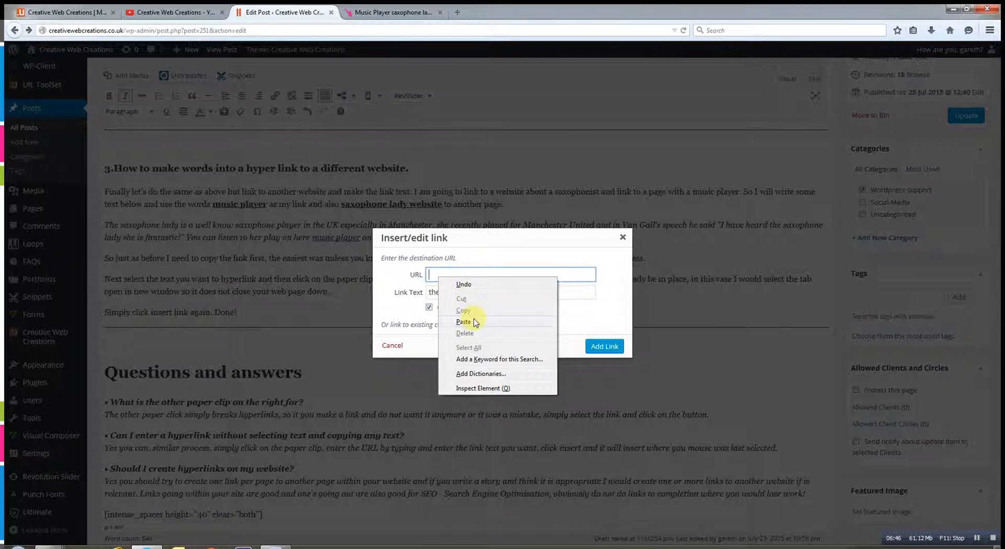
click(464, 321)
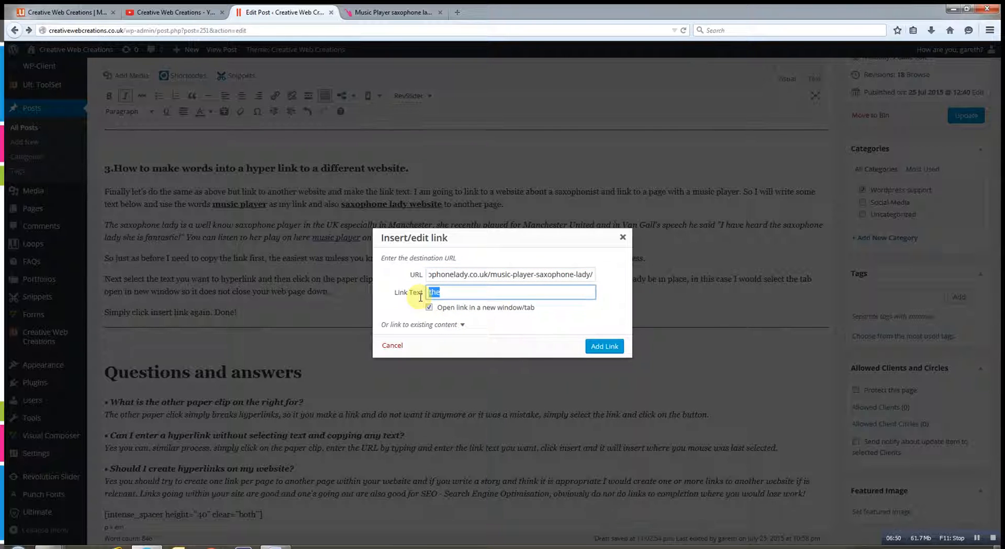
text(sdfhsoiufyhseoifyh)
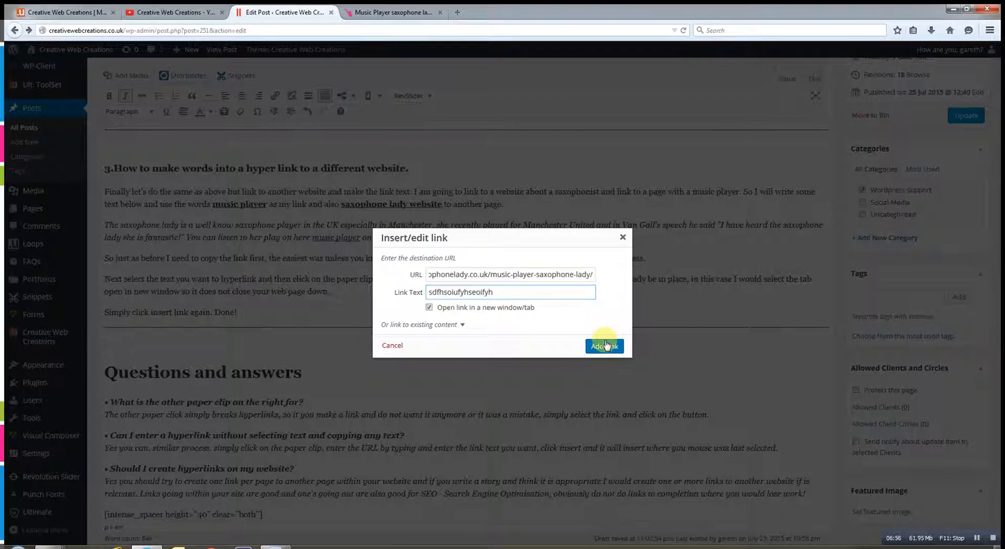
click(600, 345)
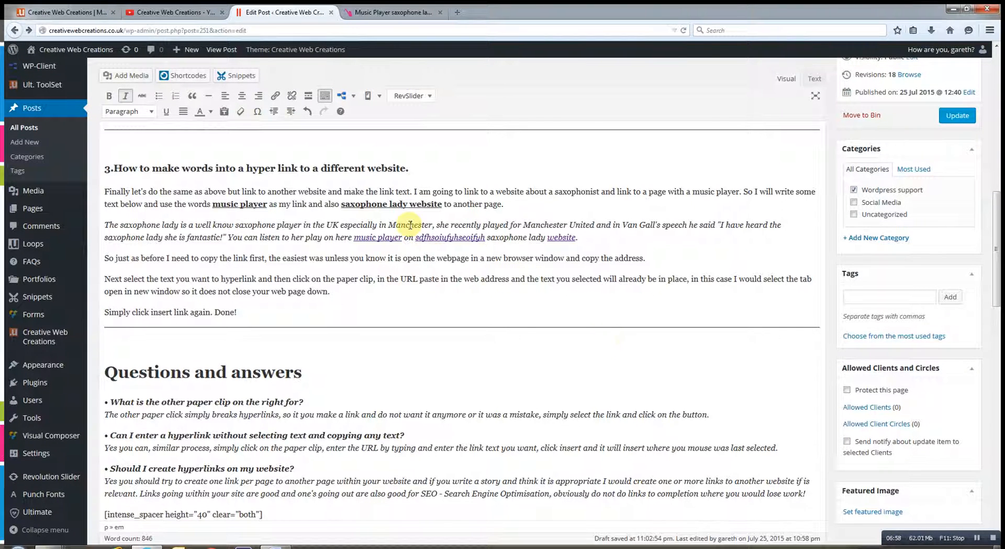
double_click(450, 236)
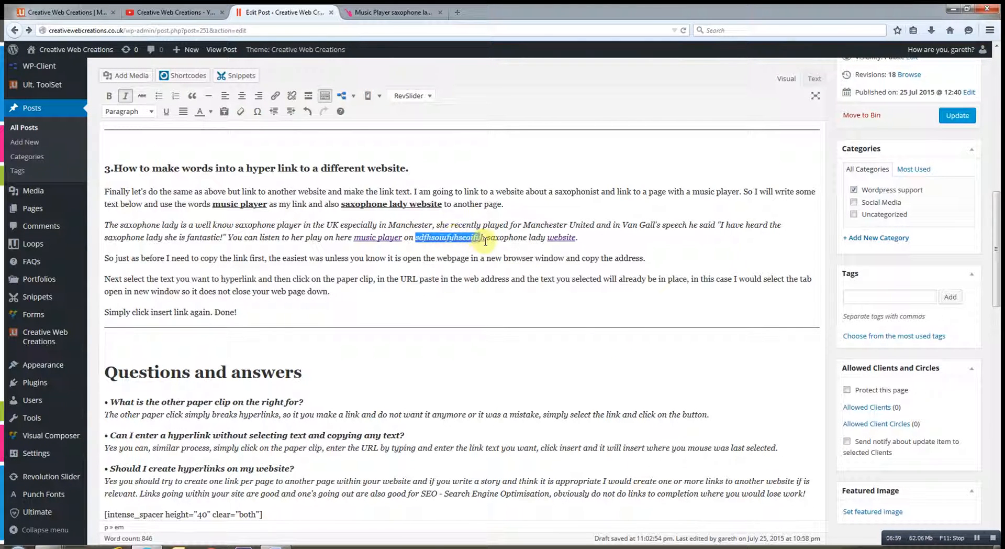
click(275, 95)
text(the)
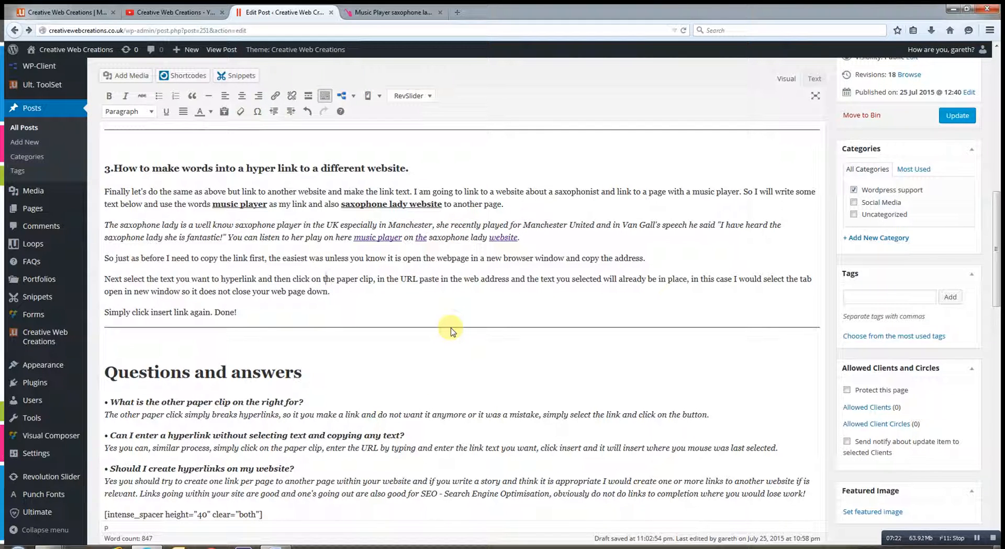
mouse_move(448, 248)
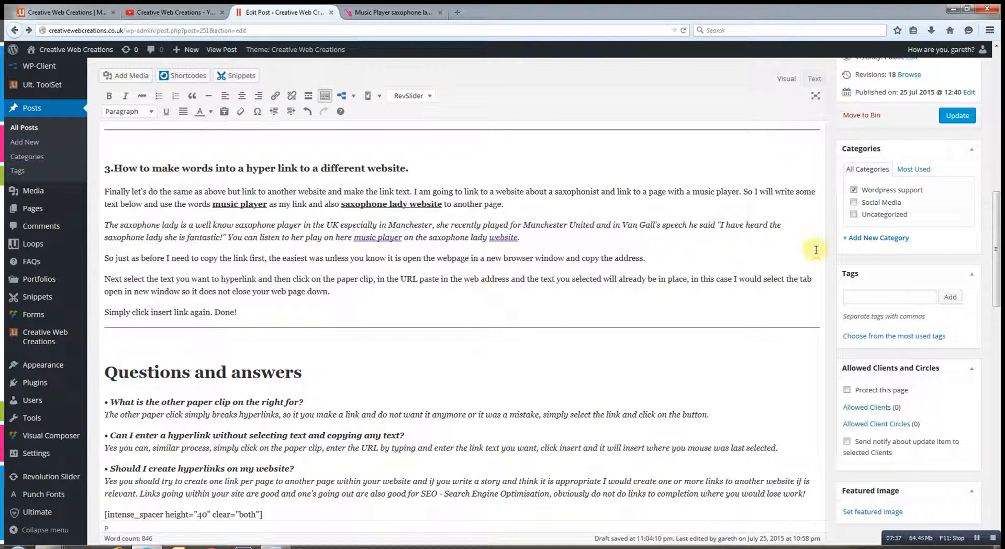
Update the post so 'the' is no longer linked in the saxophone paragraph.
click(956, 115)
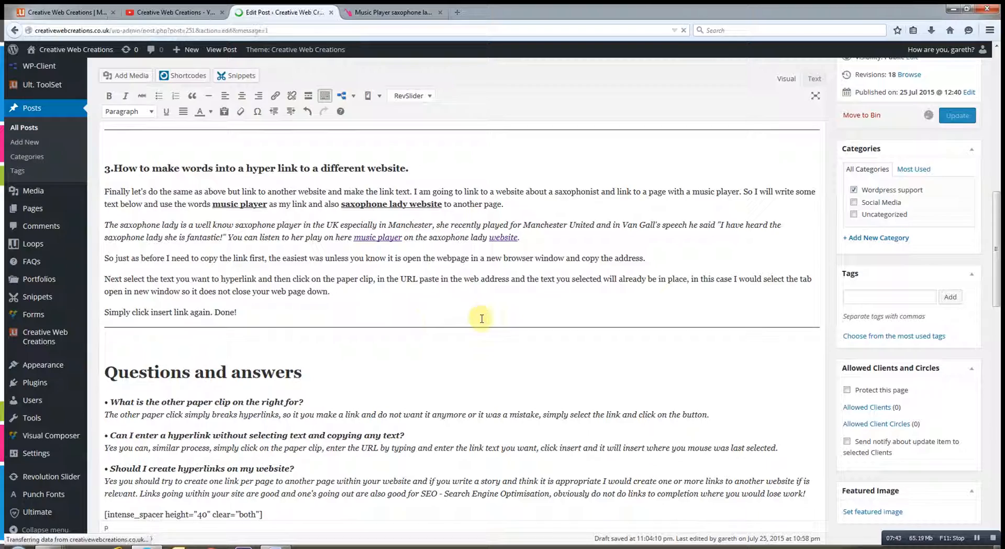
Finish saving revision 19 and place the cursor below the horizontal rule after section 3.
click(957, 115)
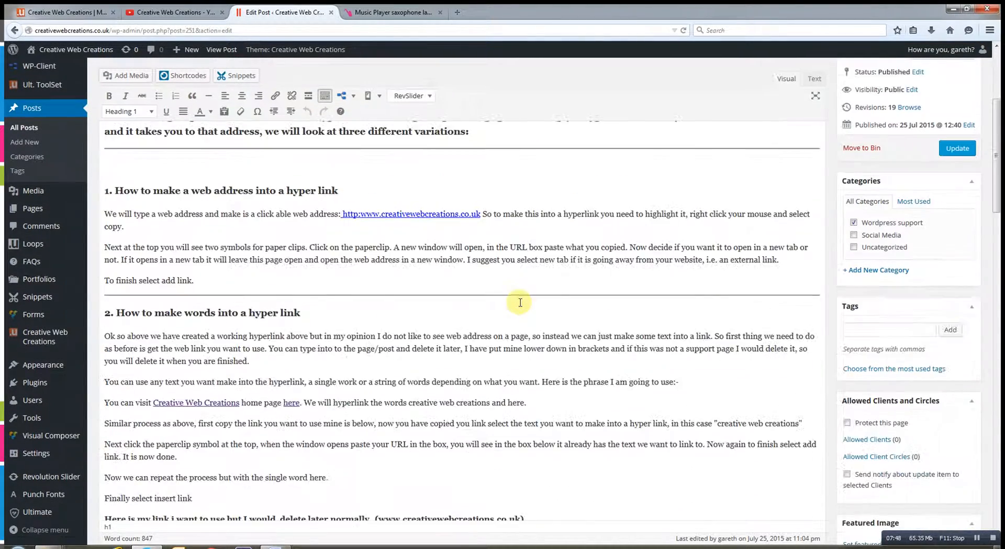
scroll(down, 3)
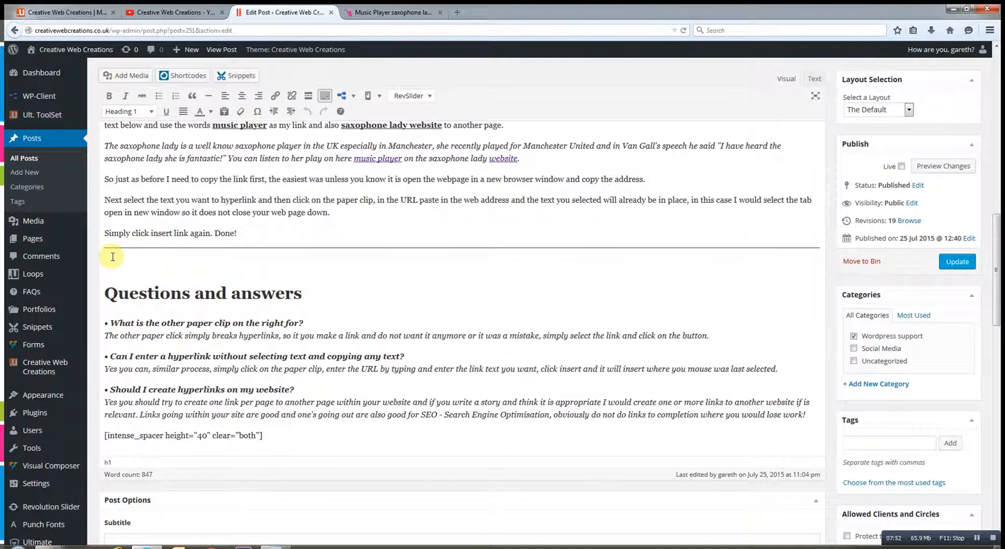
click(448, 242)
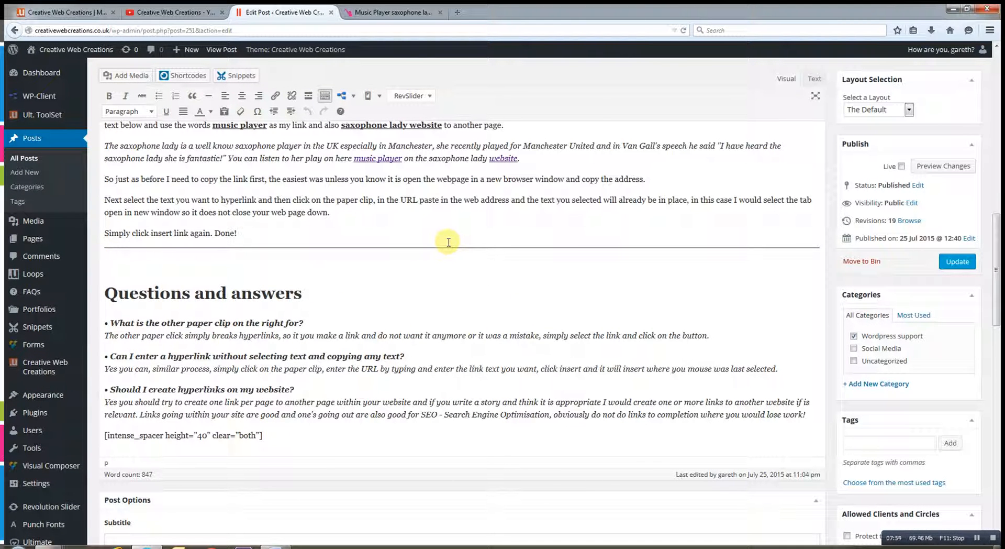
Type 'Thank you for looking at my hints and tip go to' and bring up Insert/edit link.
text(Than k you)
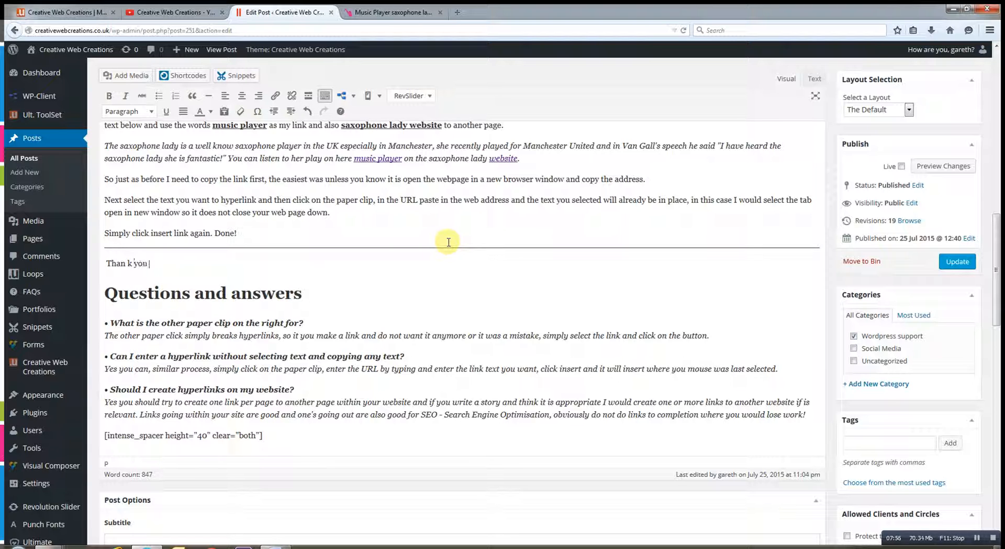
text(for look)
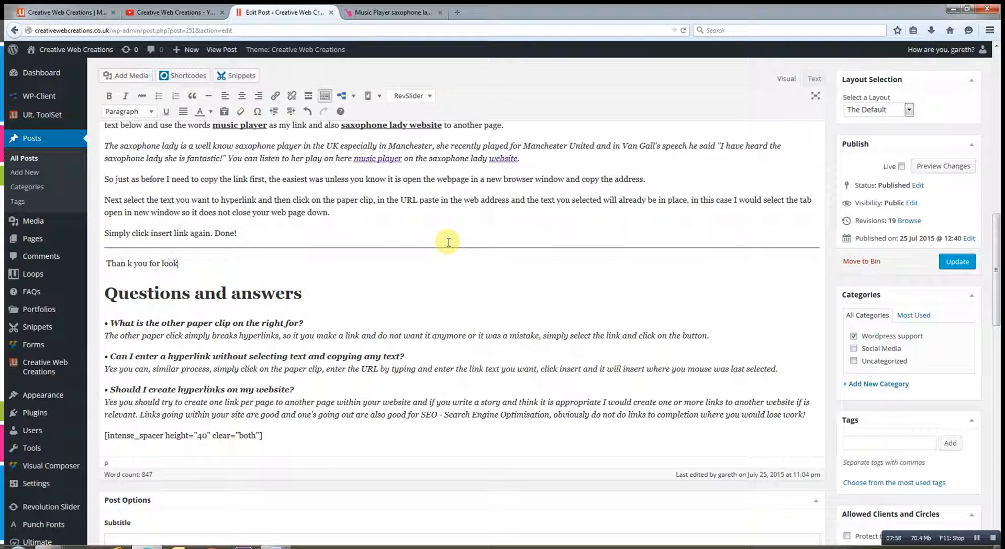
text(ing)
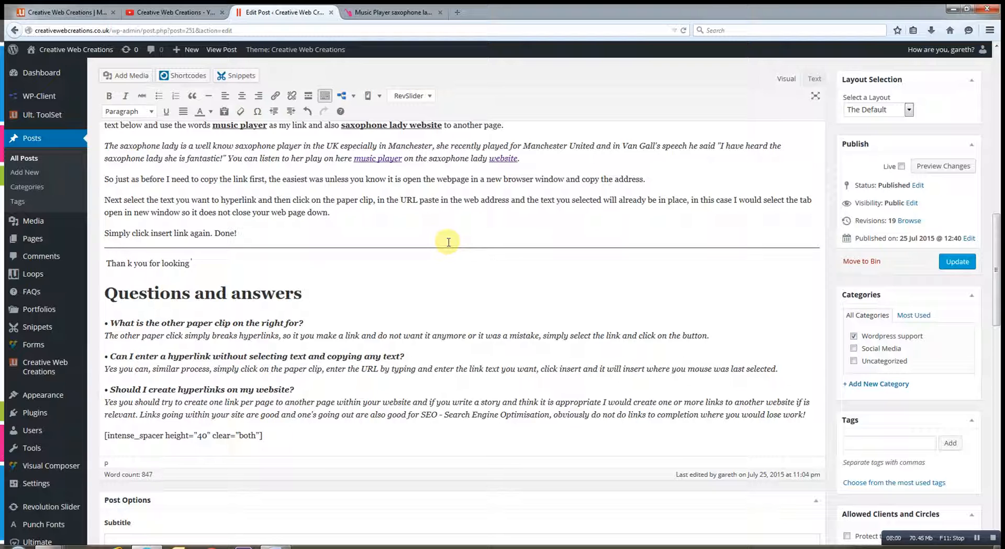
text(at my hints and t)
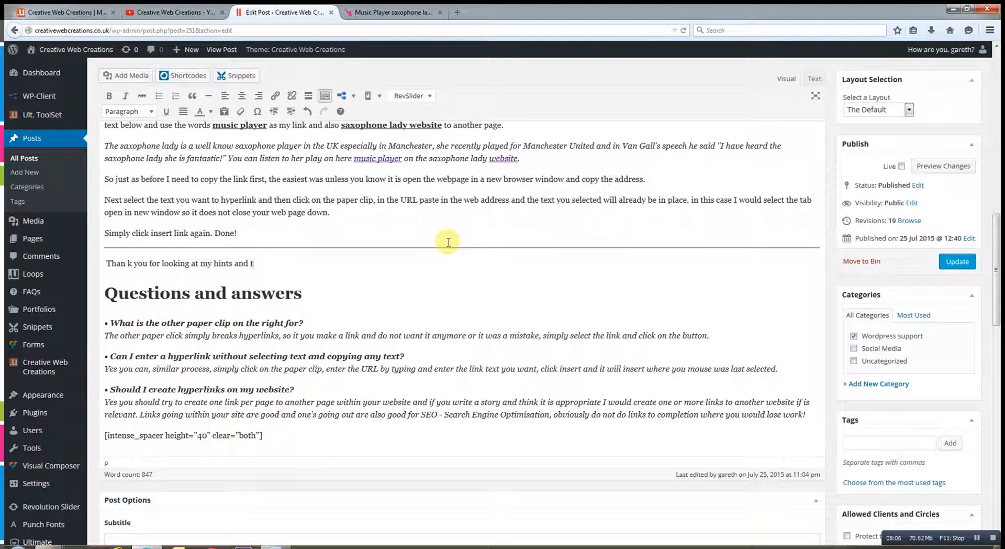
text(ip)
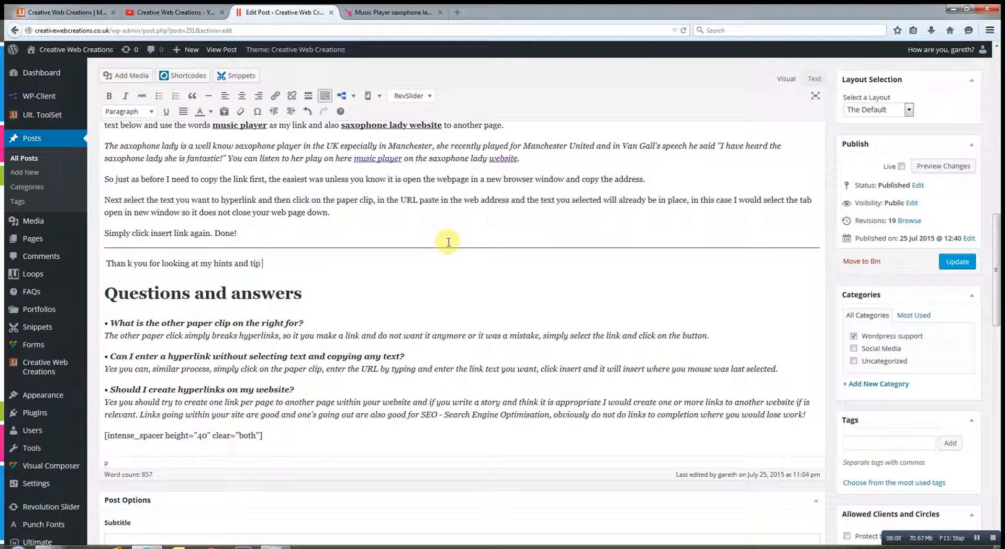
text(go)
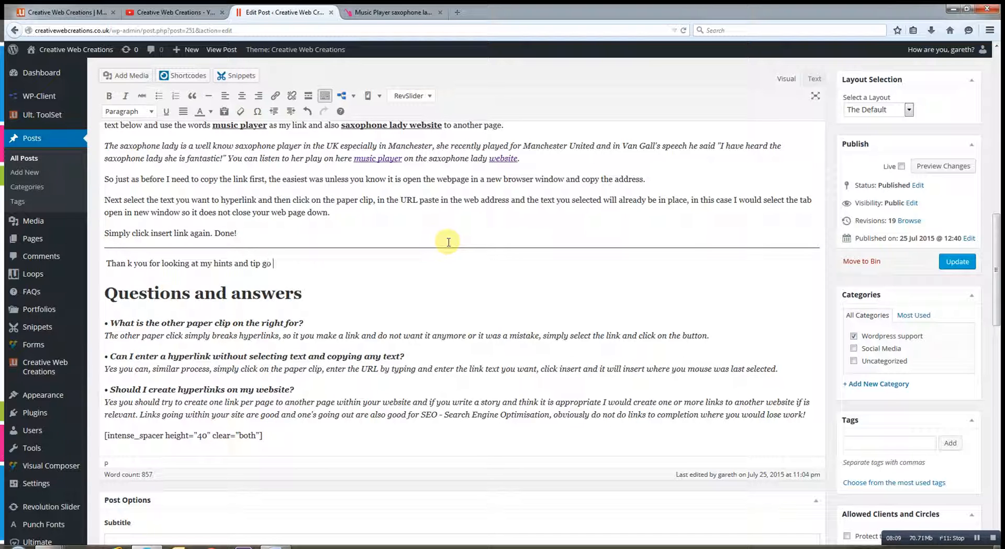
text(to)
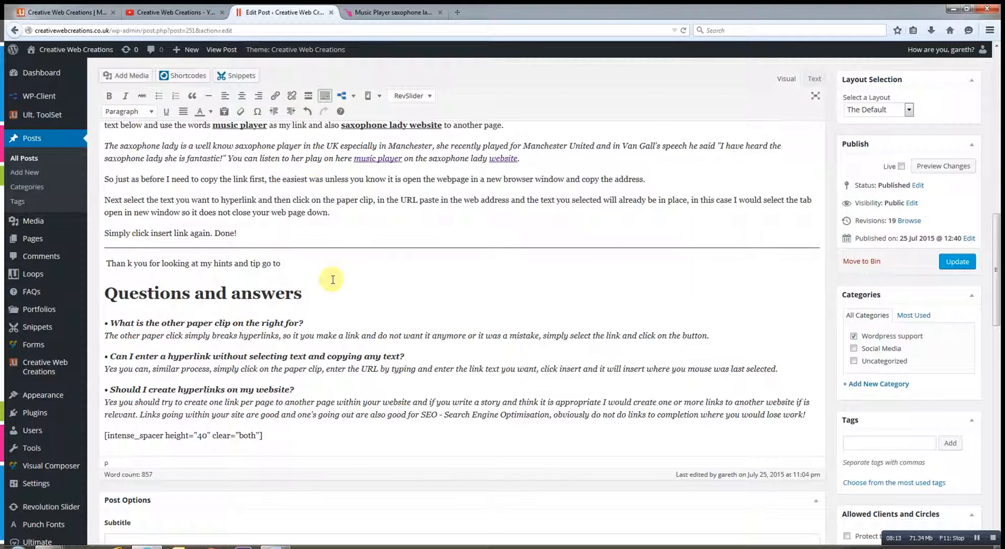
mouse_move(289, 95)
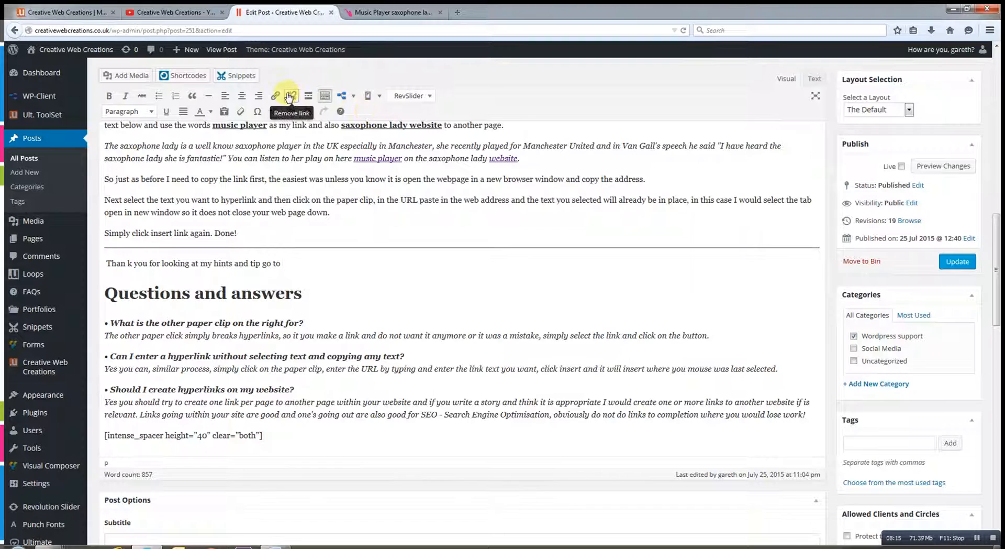
click(274, 95)
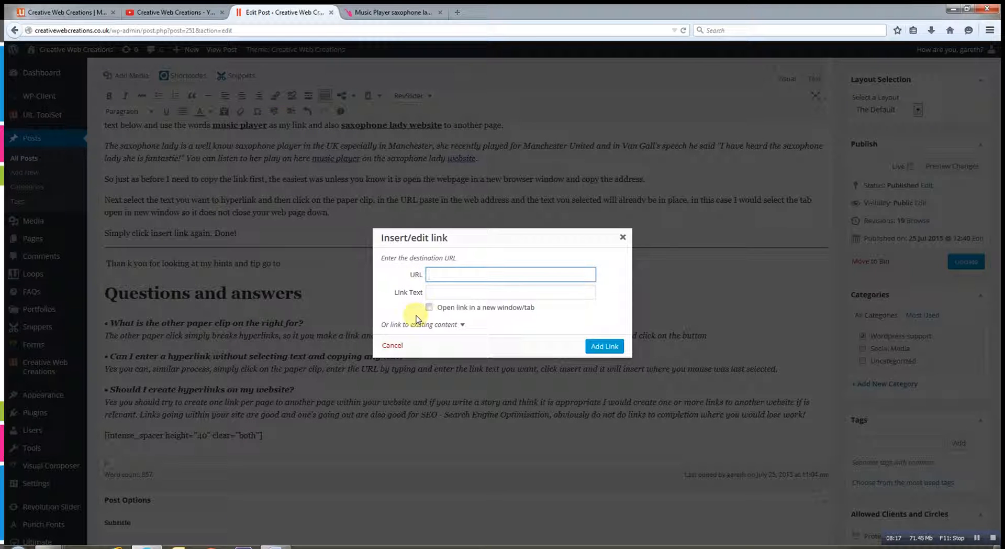
Add a 'Creative Web Creations for more...' link to creativewebcreations.co.uk at the line's end.
click(510, 274)
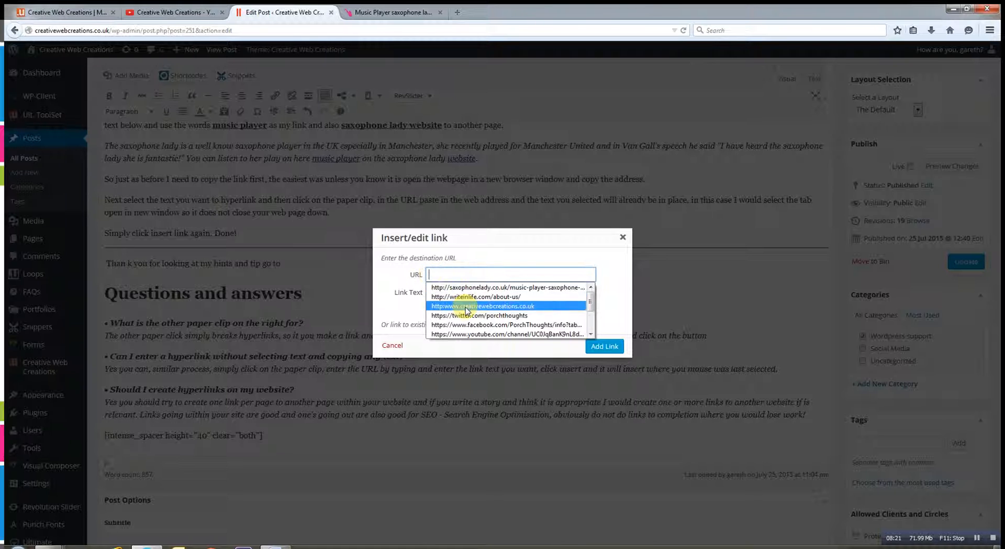
click(509, 305)
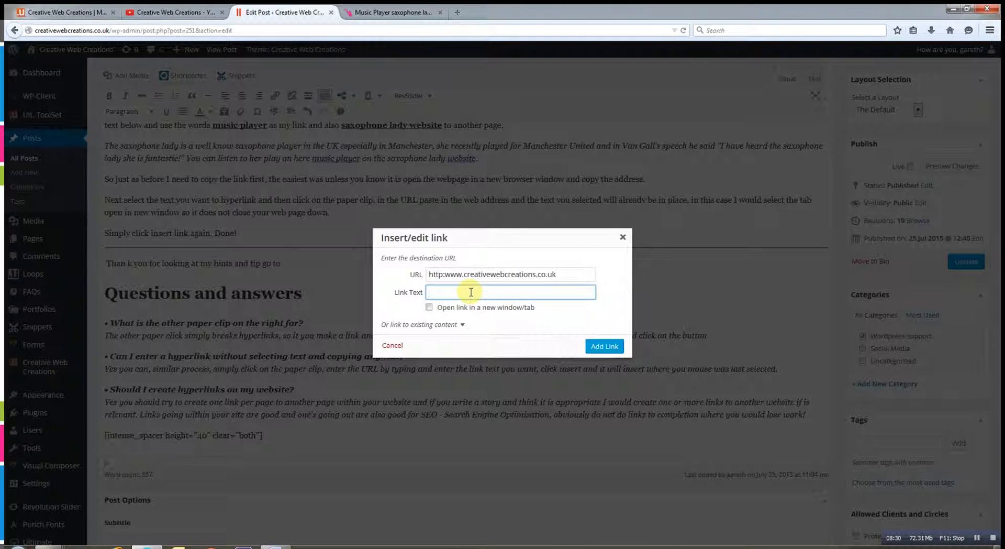
text(CReative)
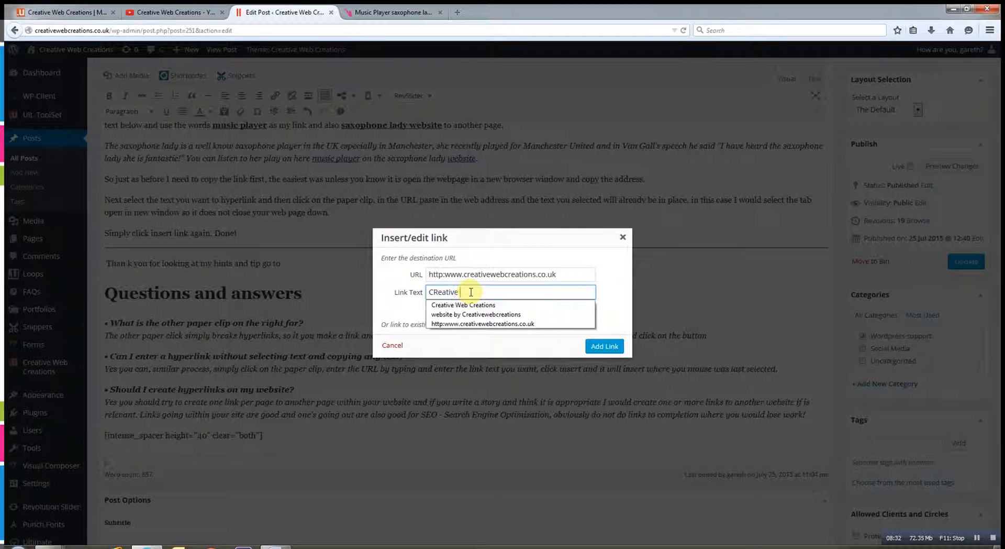
text(Web Creation)
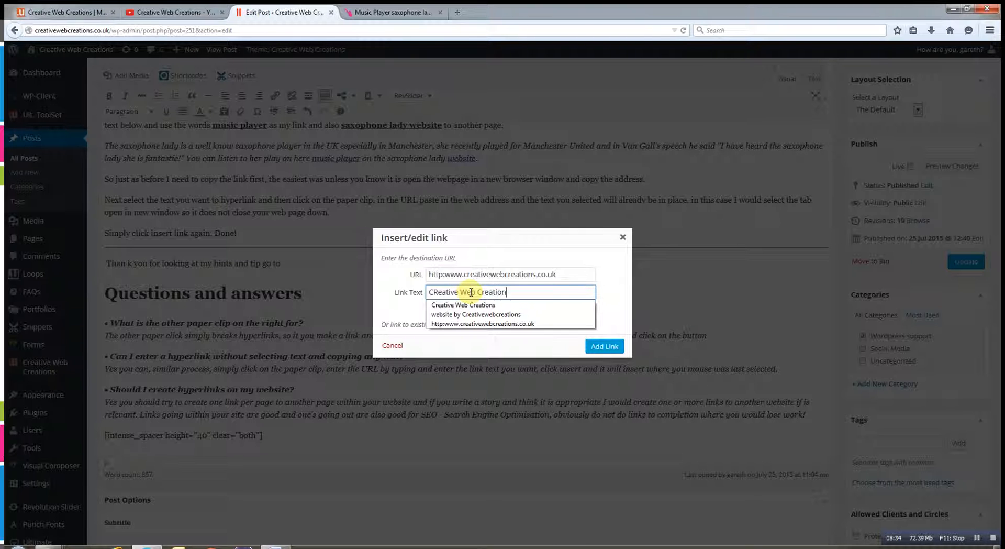
text(for more...)
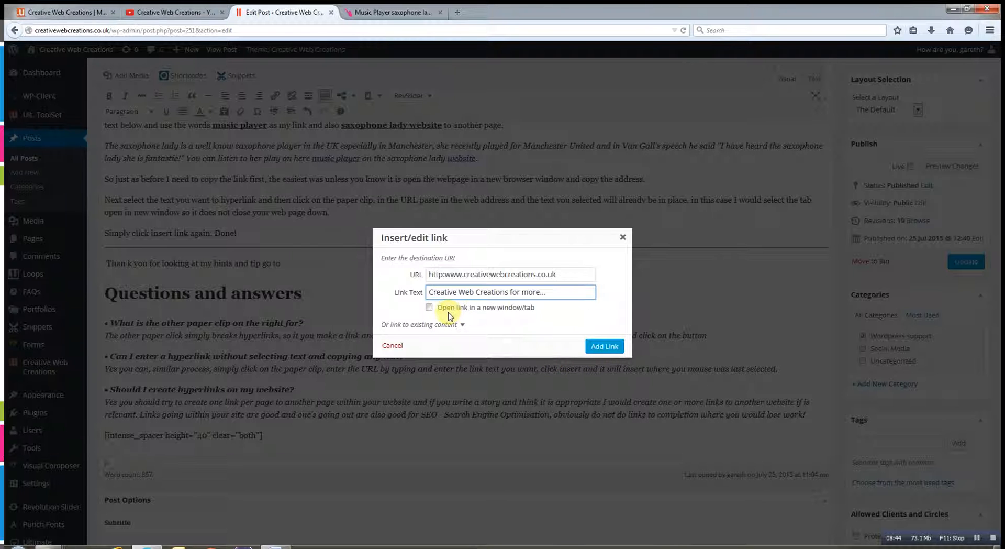
click(603, 346)
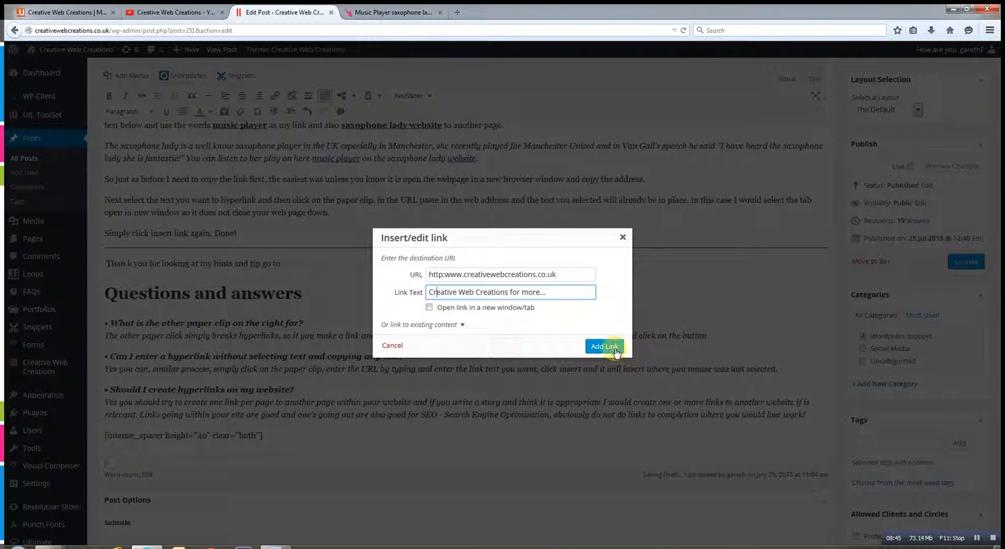
click(603, 346)
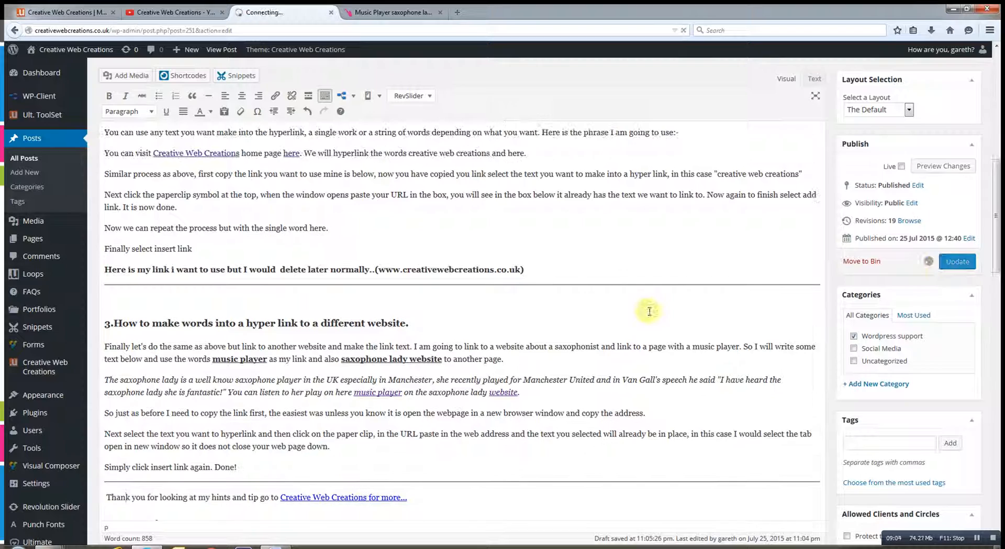
Update the post with the thank-you link (revision 20) and view it live.
scroll(down, 3)
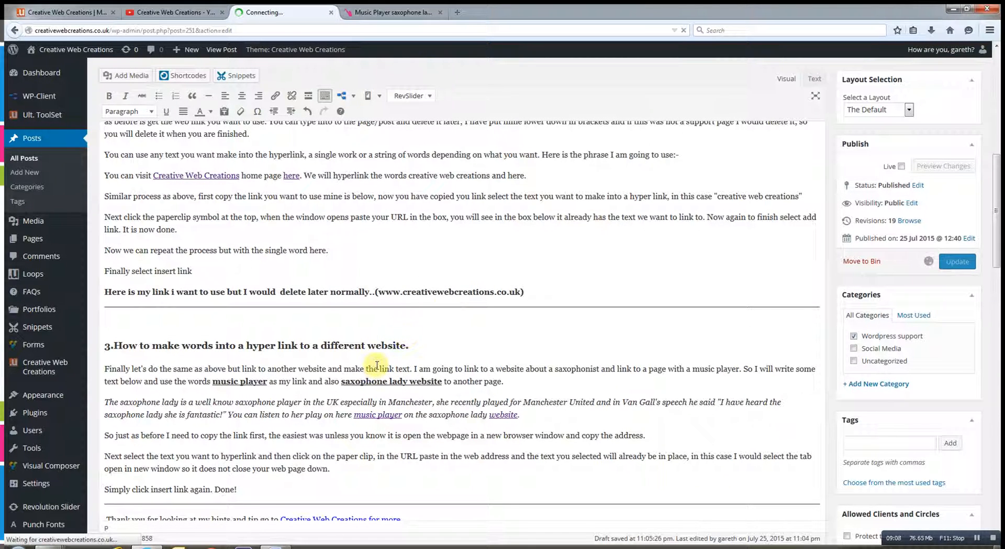
click(956, 260)
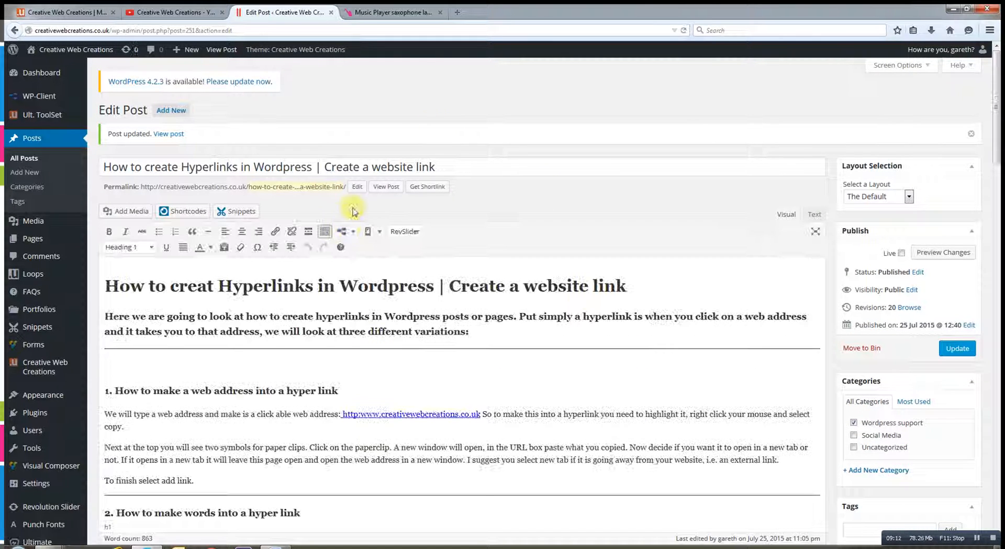
click(386, 186)
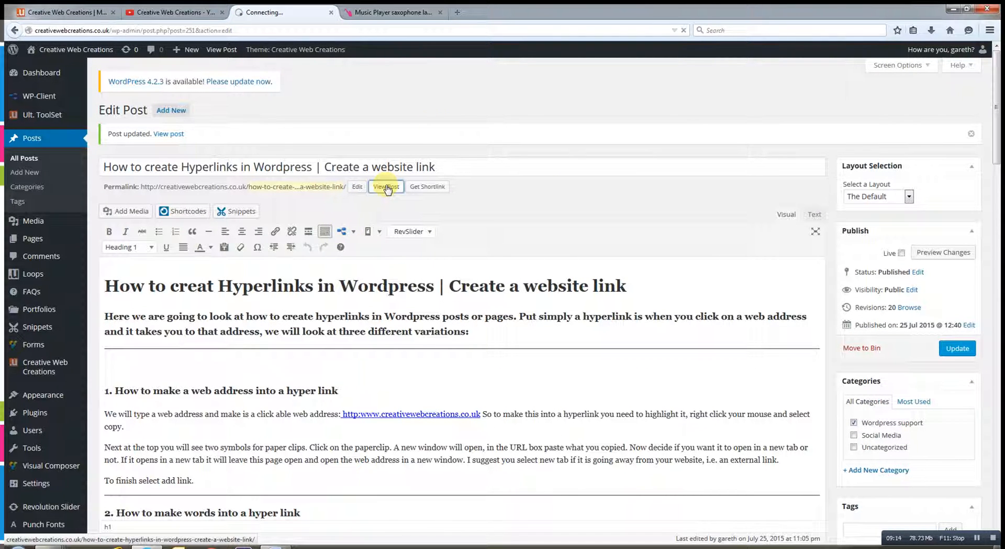
Scroll through the live post's links and follow Creative Web Creations to its home page.
click(385, 186)
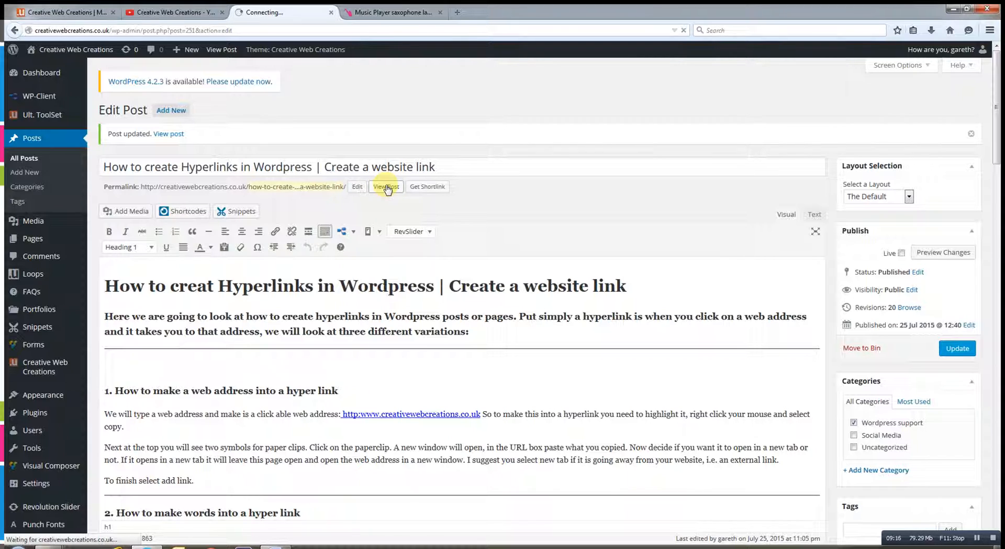
click(384, 187)
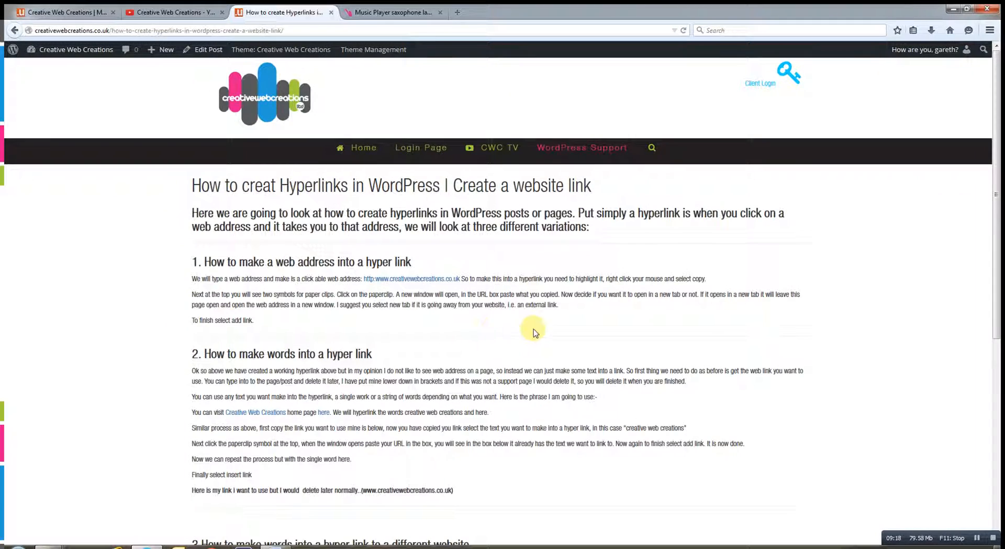
scroll(down, 3)
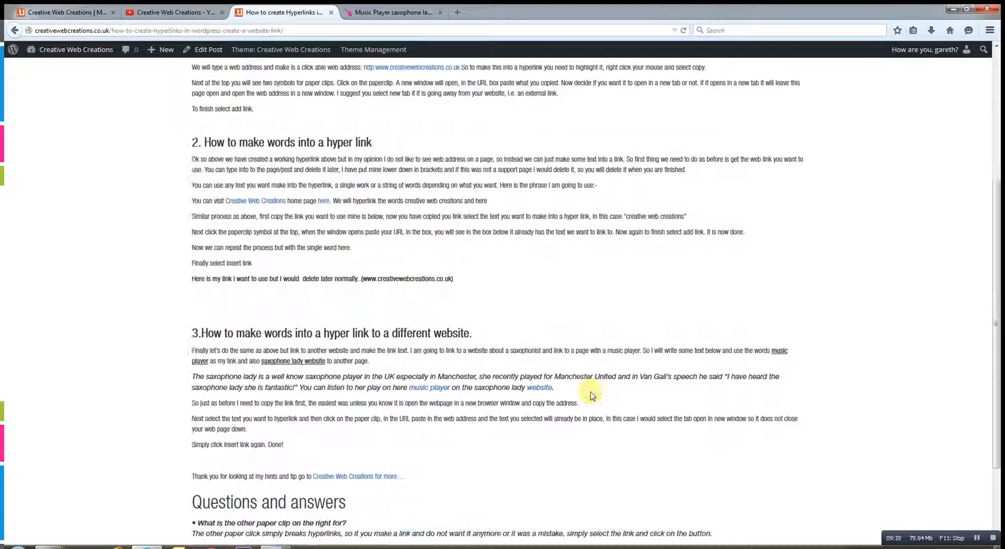
scroll(down, 3)
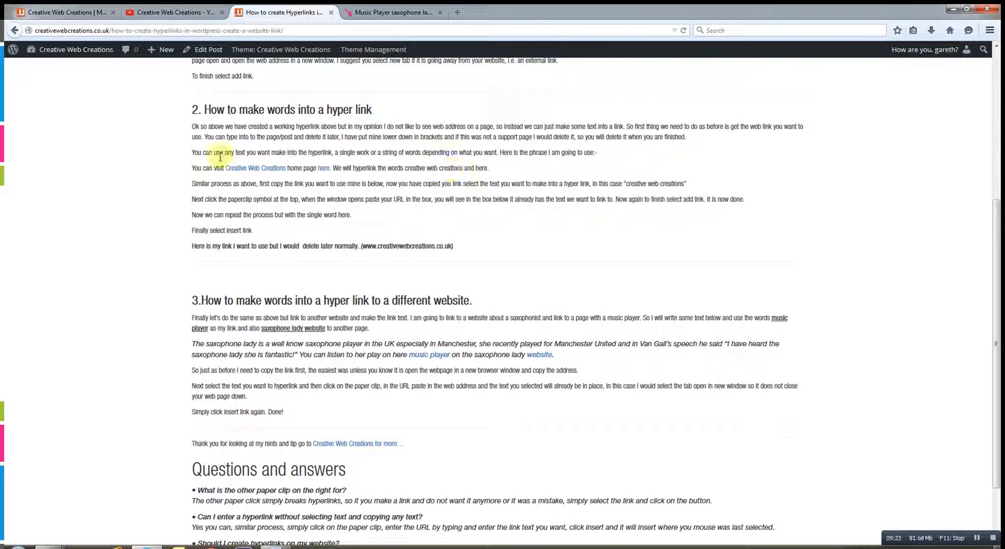
click(255, 167)
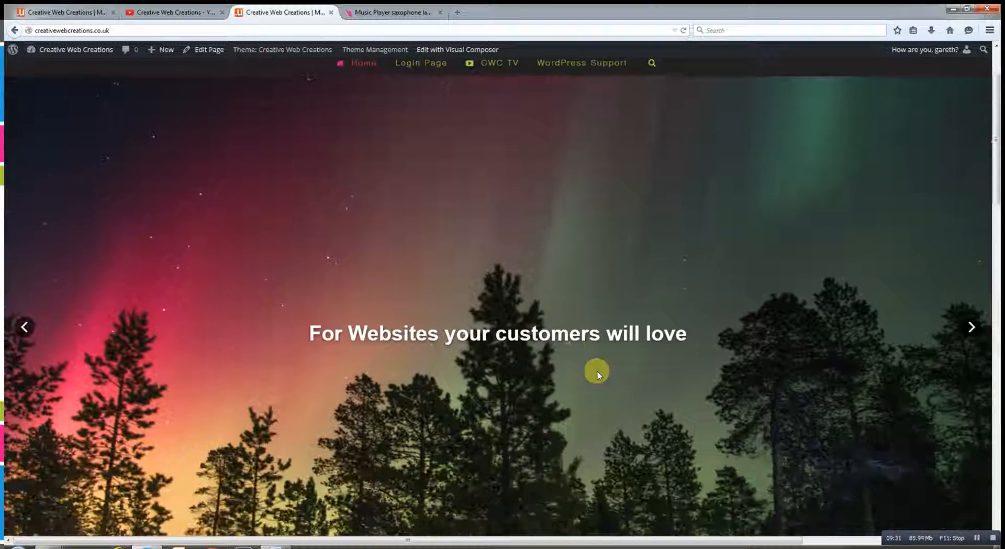
scroll(down, 3)
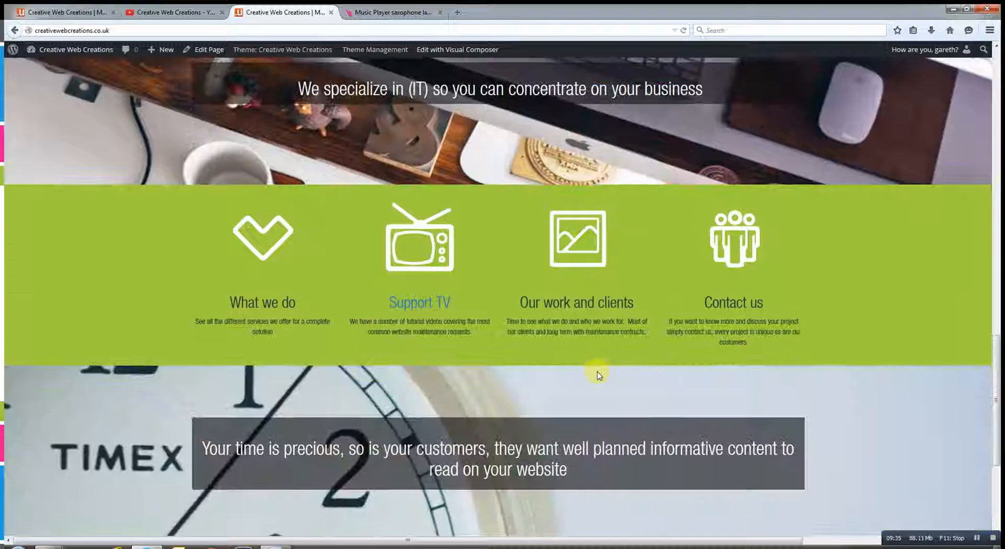
scroll(down, 3)
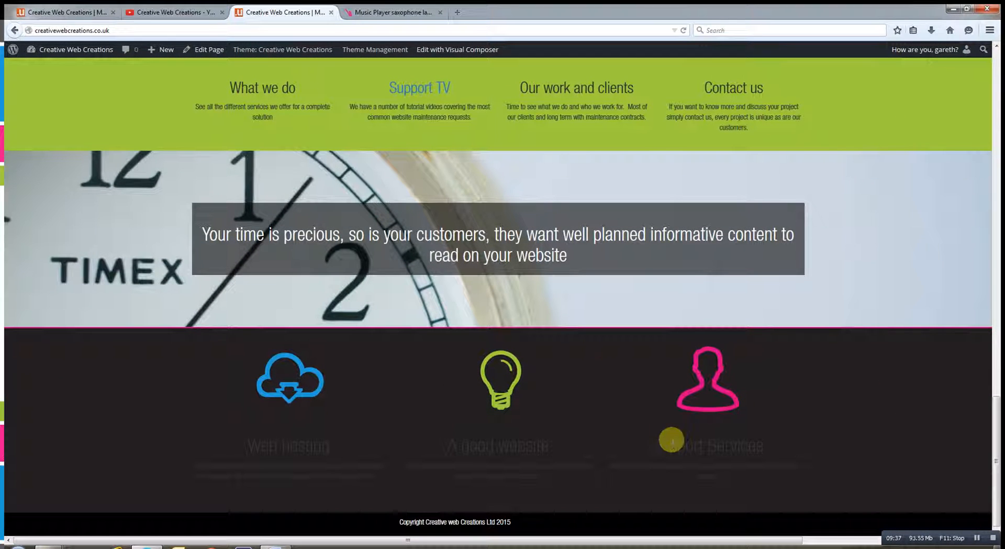